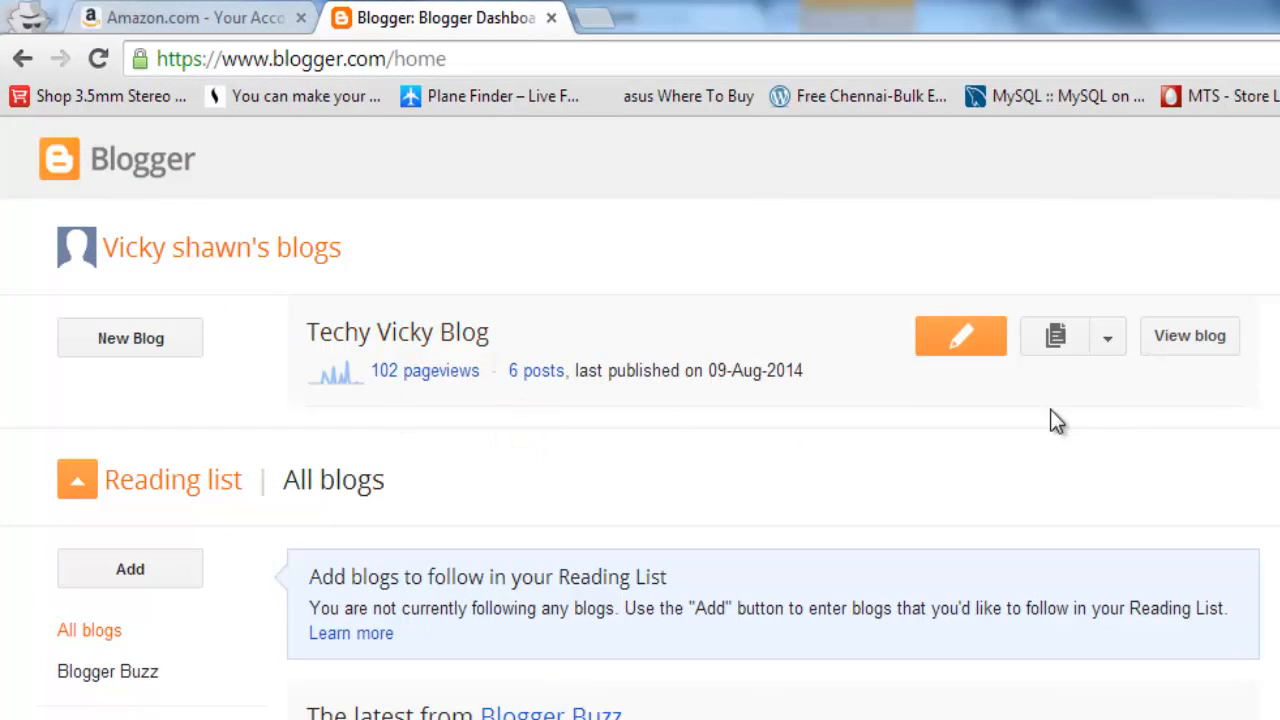
{"action": "mouse_move", "coordinate": [1108, 336]}
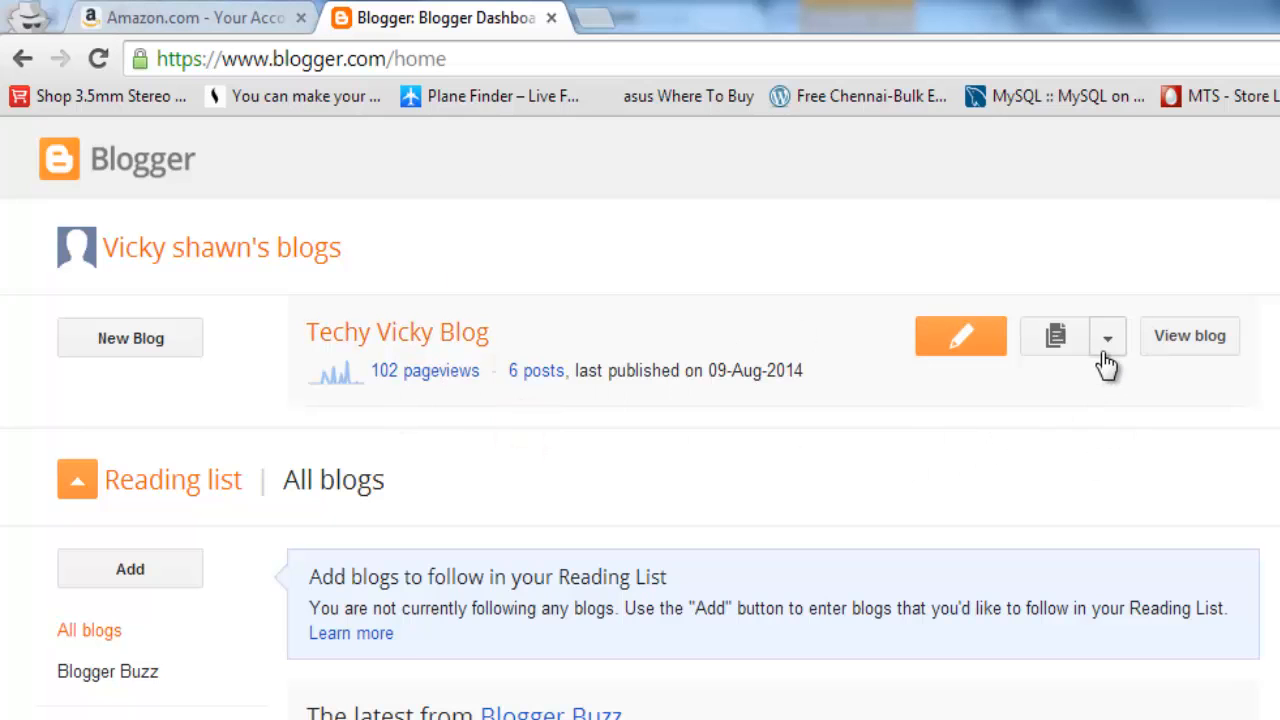
Step: Open the Techy Vicky Blog's Layout editor and glance at the live blog's sidebar ads
{"action": "left_click", "coordinate": [1108, 336]}
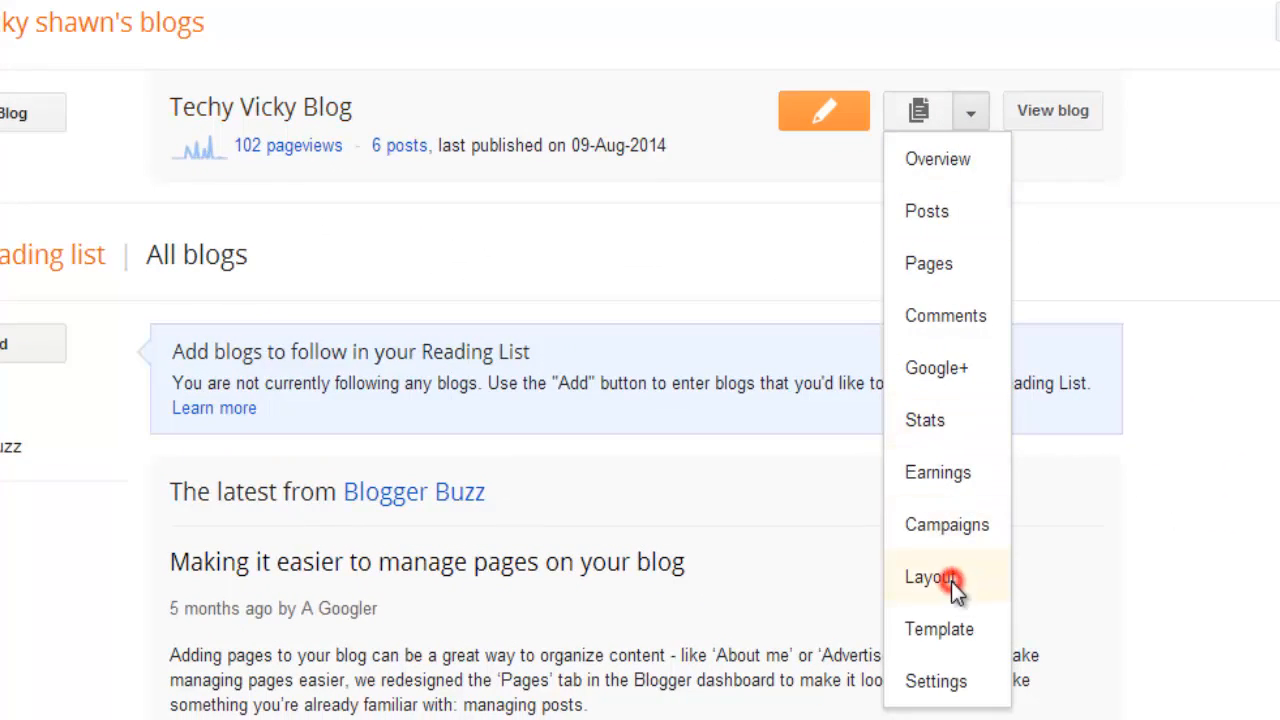
{"action": "left_click", "coordinate": [932, 576]}
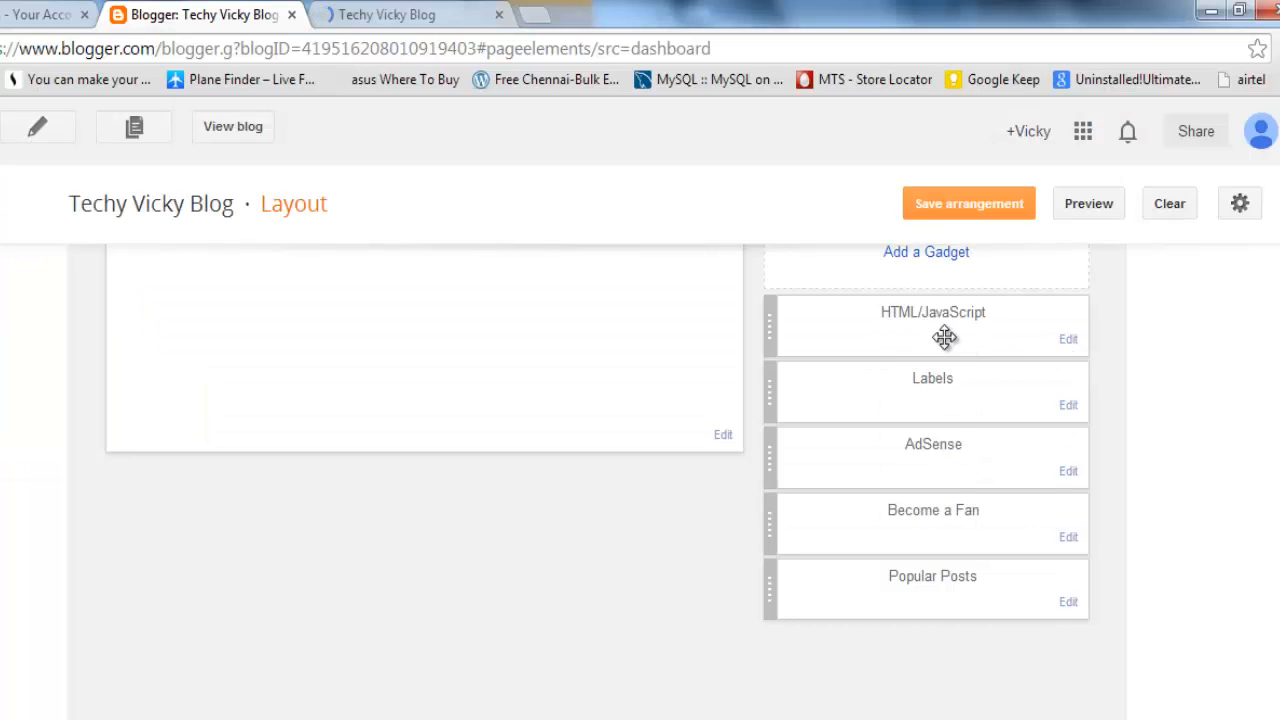
{"action": "left_click", "coordinate": [380, 14]}
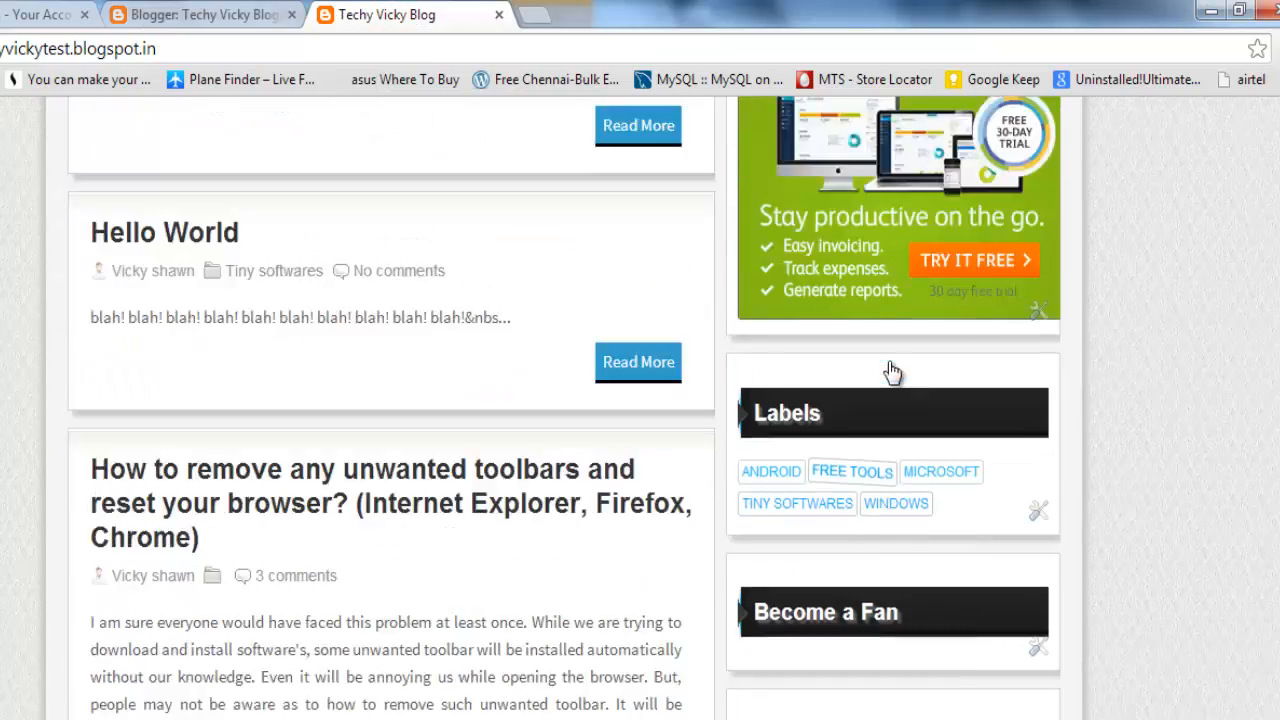
{"action": "scroll", "scroll_direction": "up", "scroll_amount": 3}
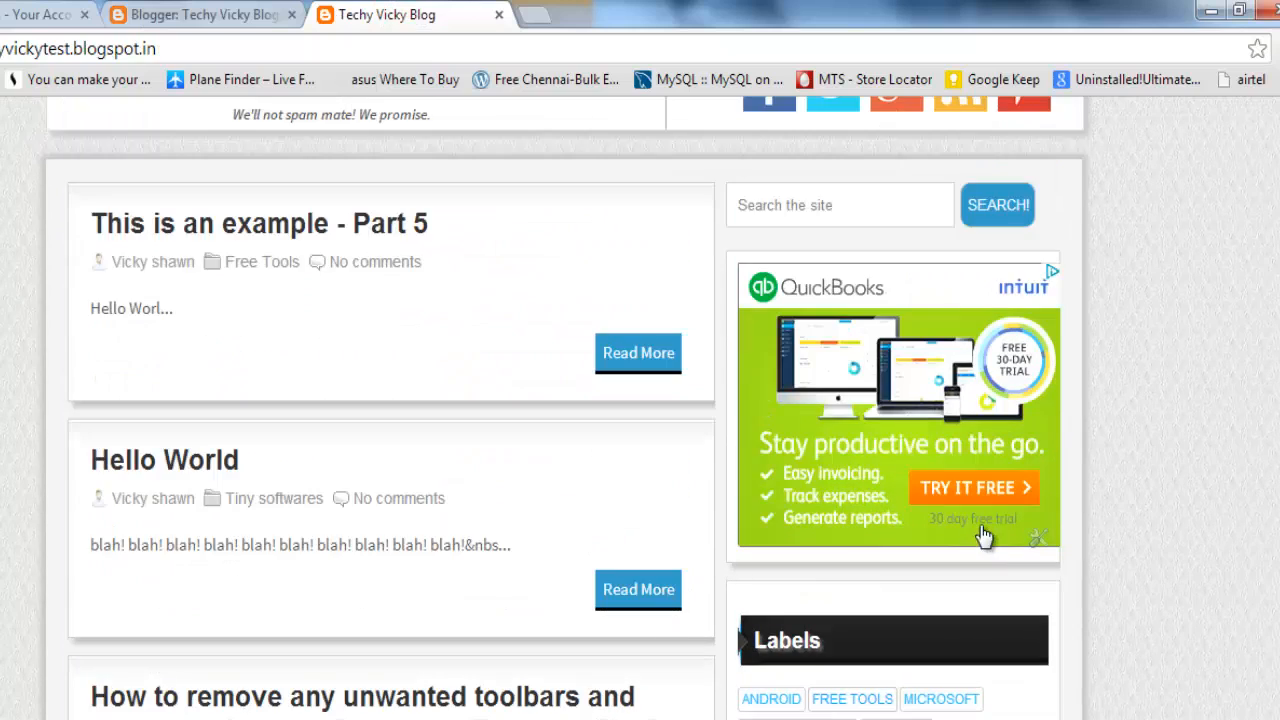
{"action": "scroll", "scroll_direction": "down", "scroll_amount": 3}
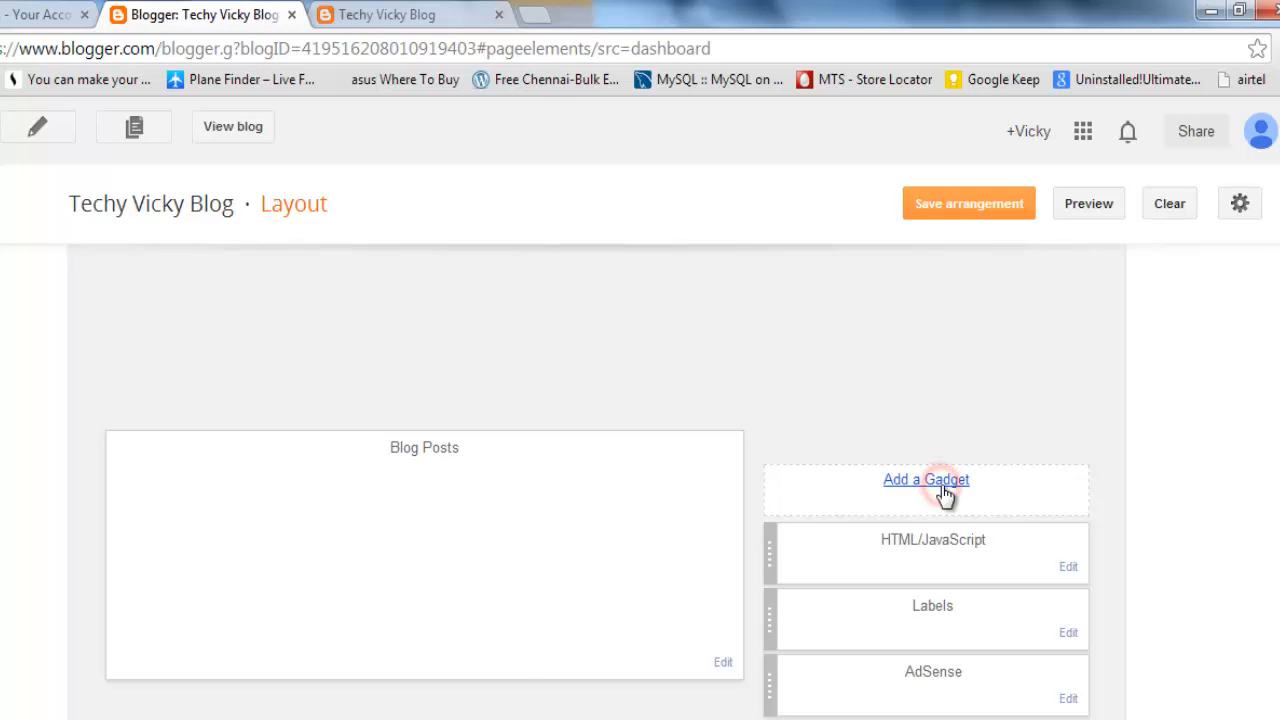
Step: Add an HTML/JavaScript gadget to the sidebar from the Add a Gadget list
{"action": "left_click", "coordinate": [924, 480]}
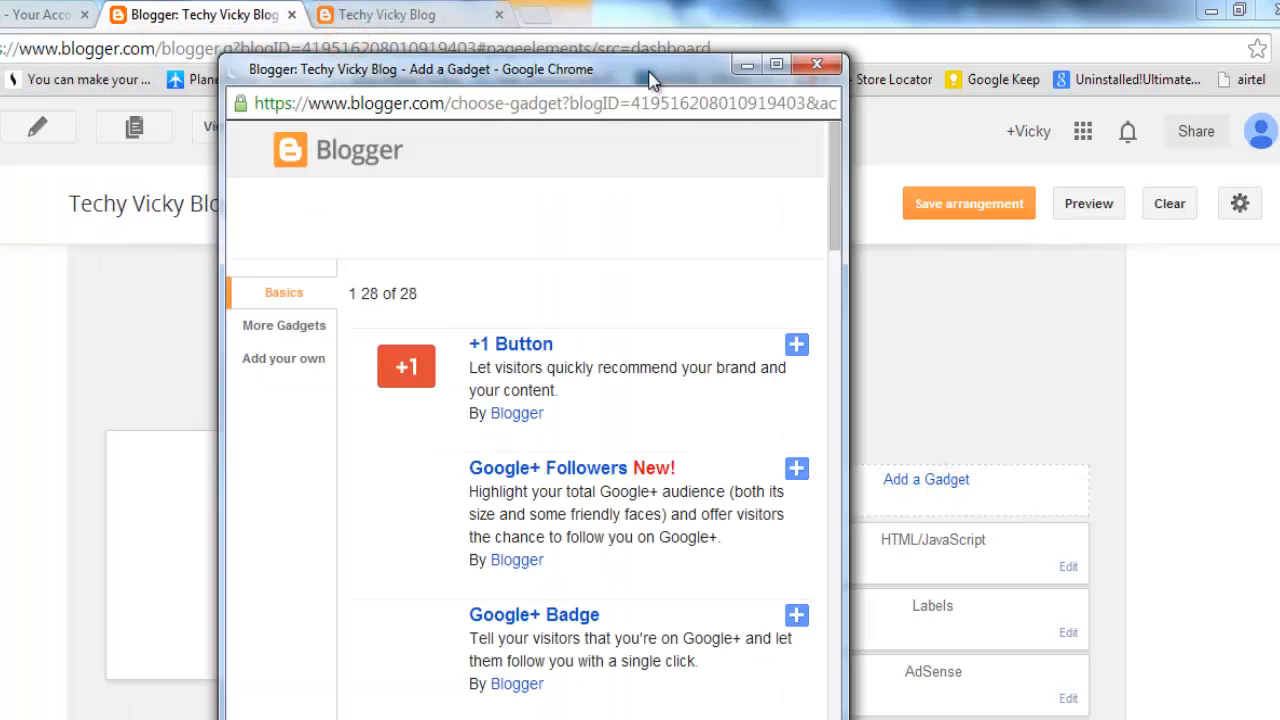
{"action": "scroll", "scroll_direction": "down", "scroll_amount": 3}
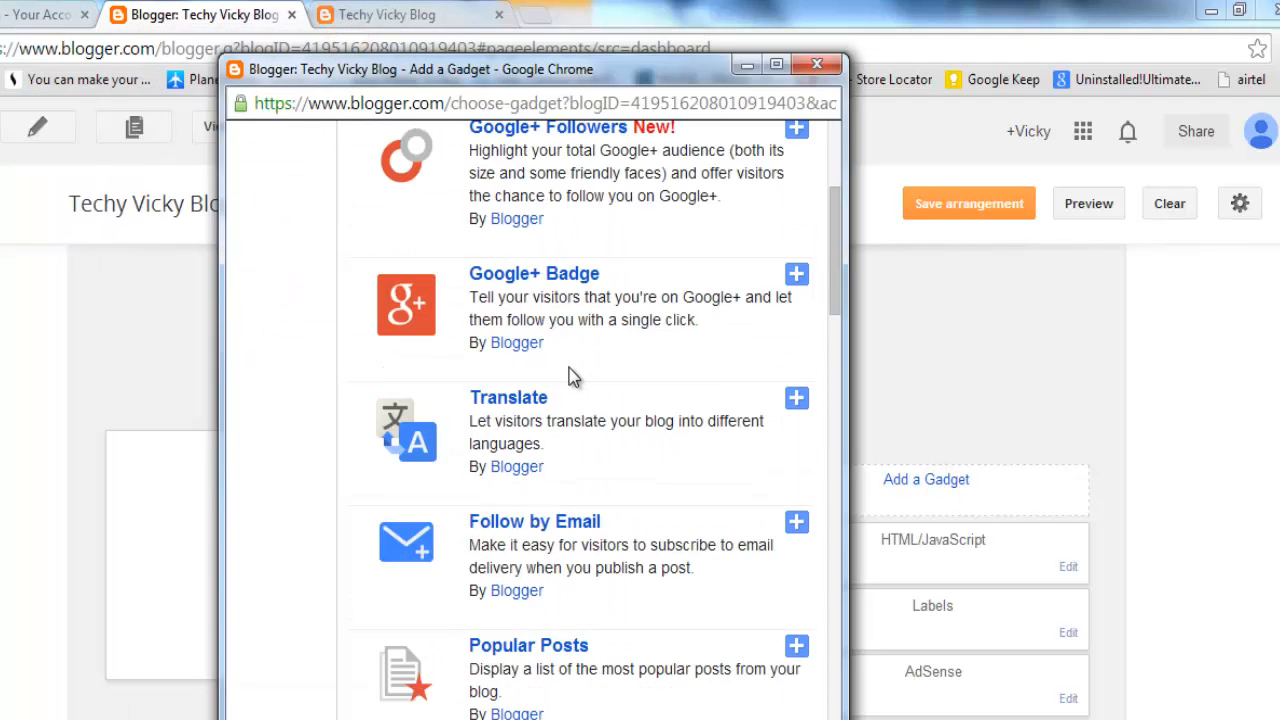
{"action": "scroll", "scroll_direction": "down", "scroll_amount": 3}
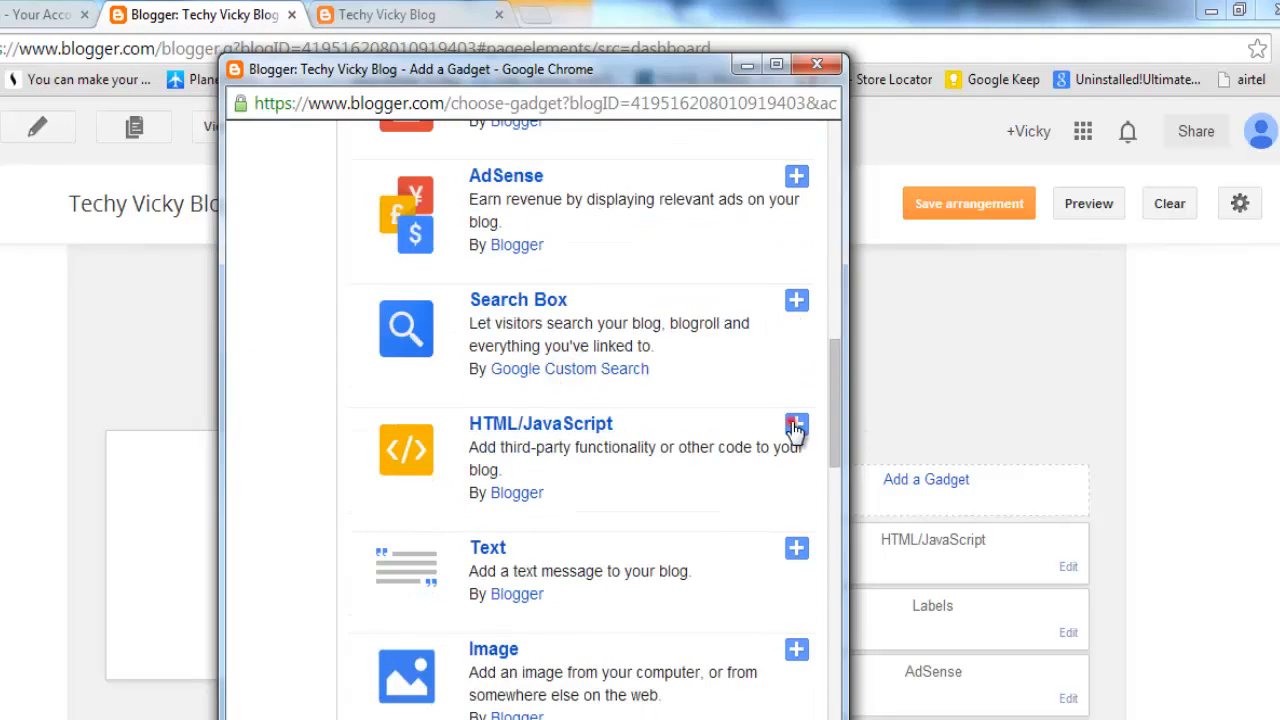
{"action": "left_click", "coordinate": [796, 424]}
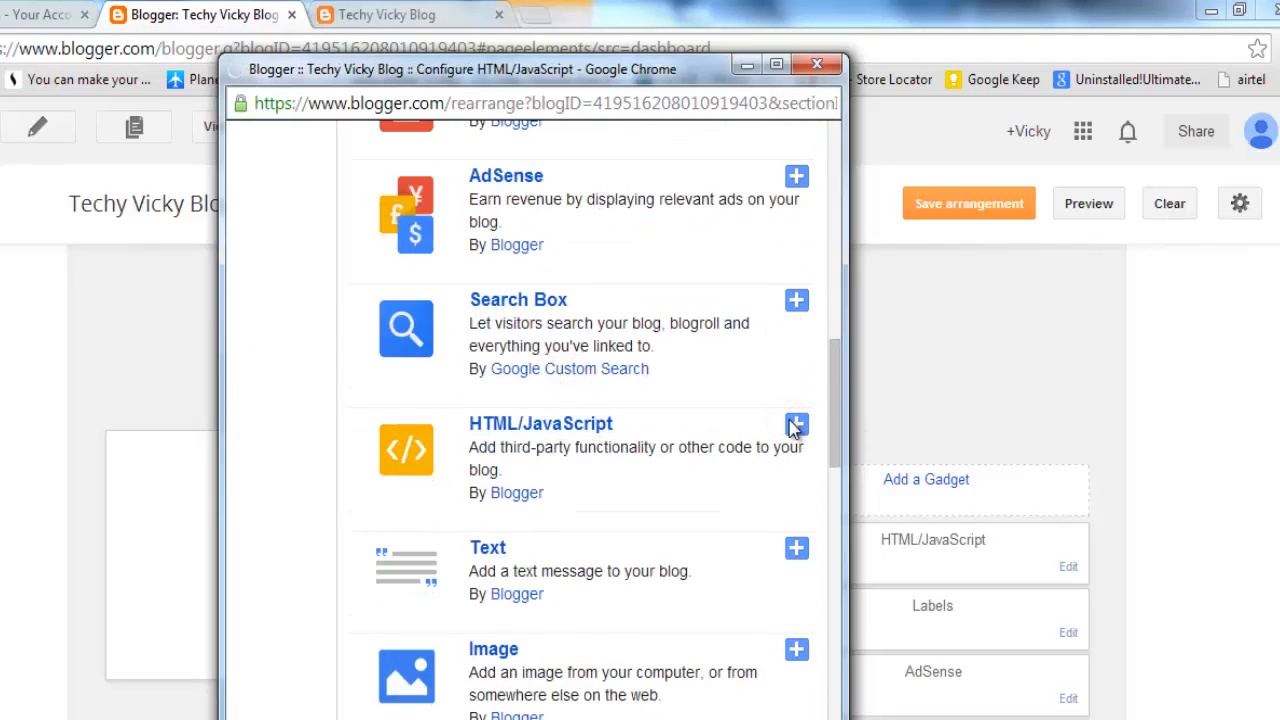
{"action": "left_click", "coordinate": [796, 424]}
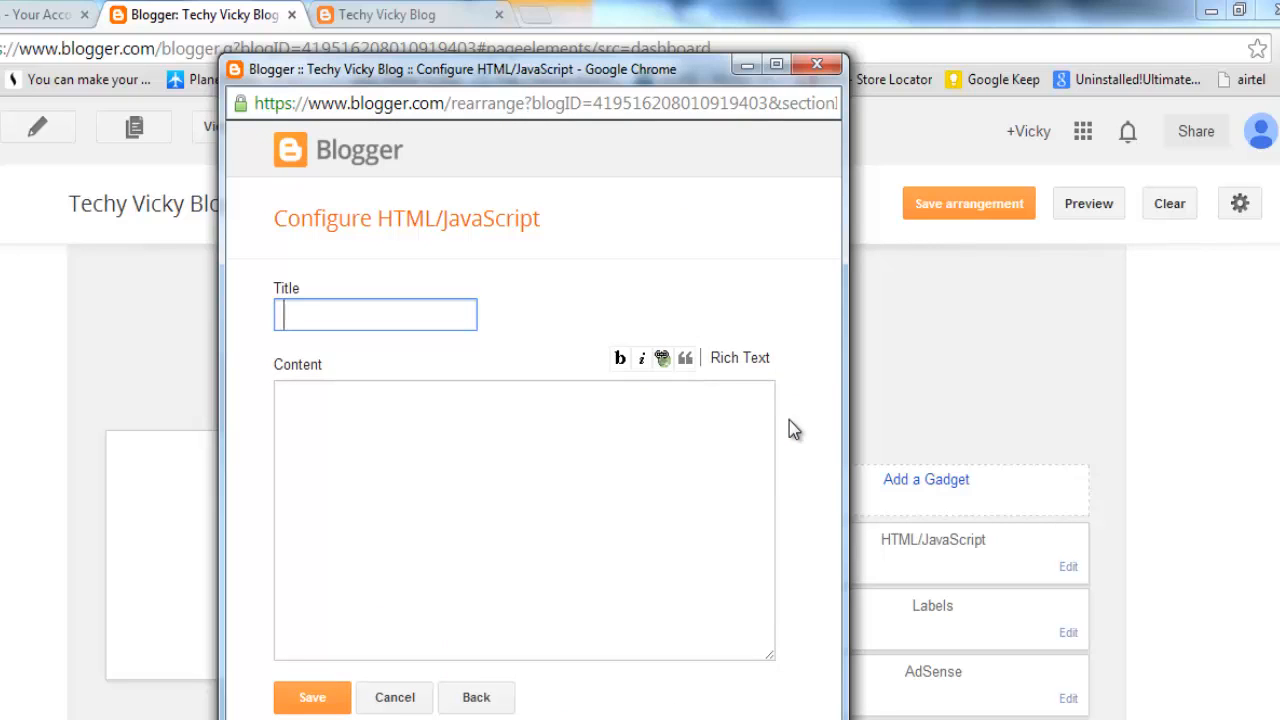
Step: Save the new gadget with its title and content left empty
{"action": "left_click", "coordinate": [344, 540]}
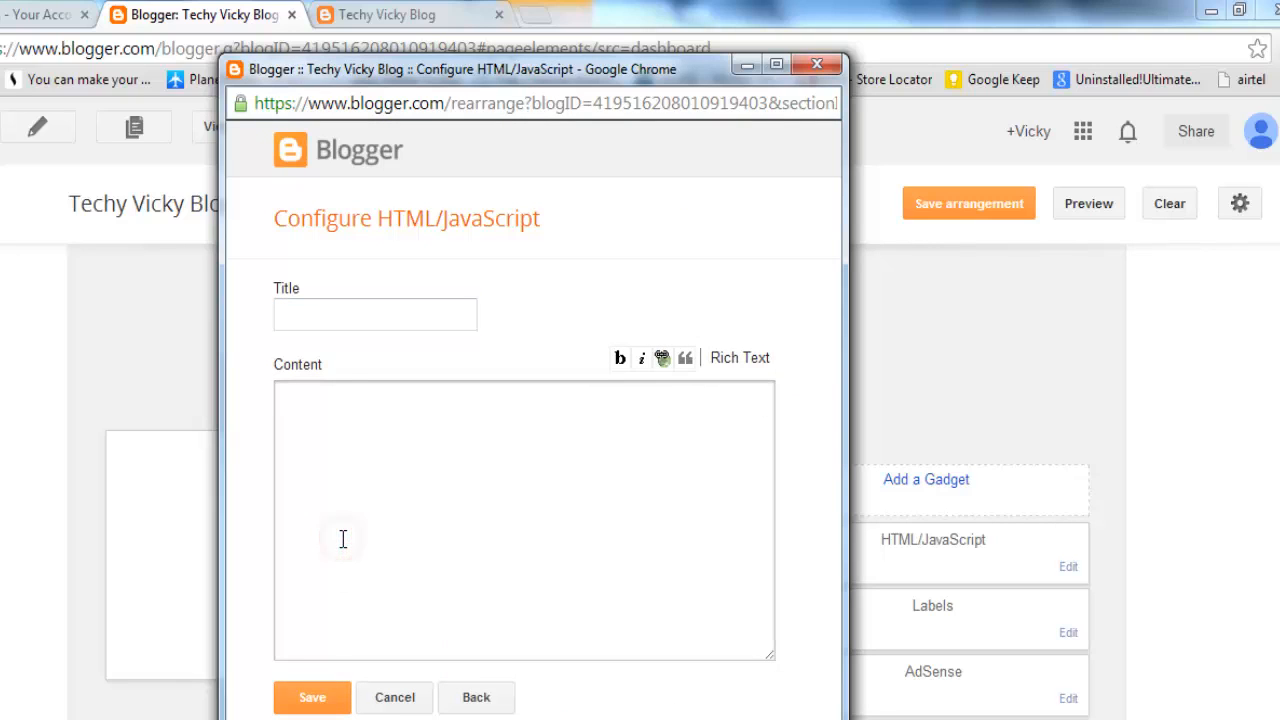
{"action": "left_click", "coordinate": [312, 696]}
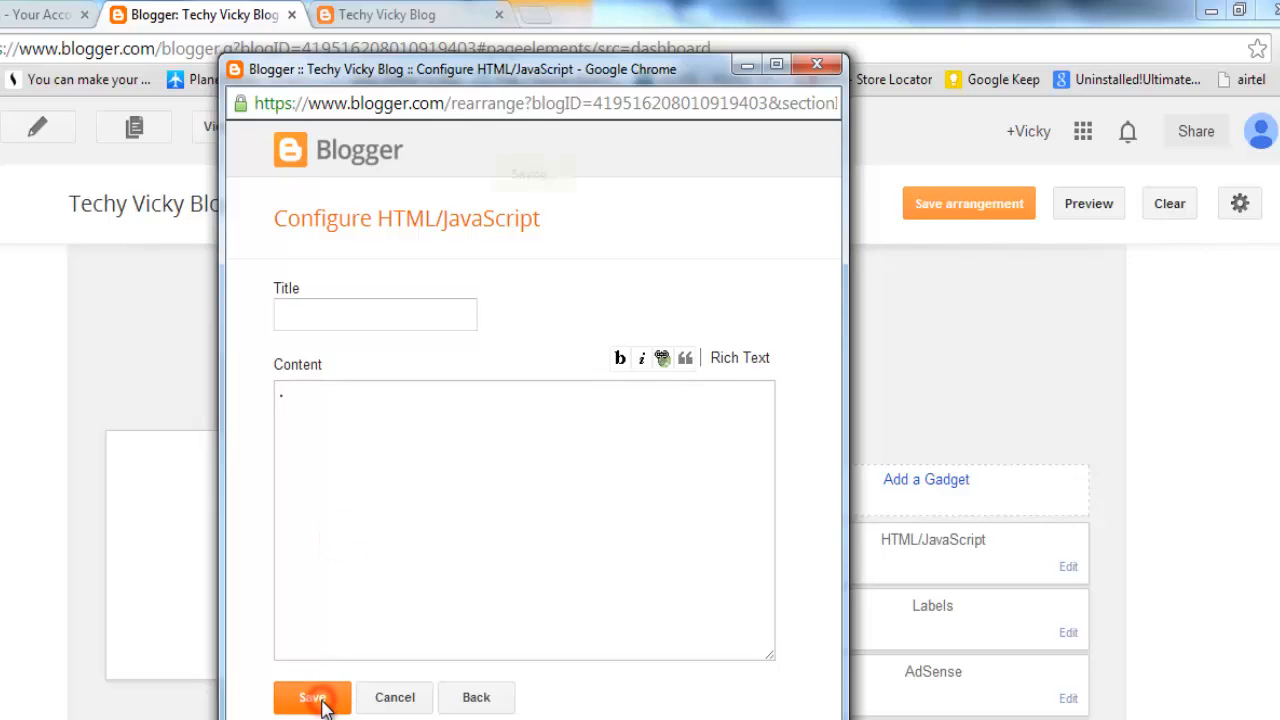
{"action": "left_click", "coordinate": [312, 696]}
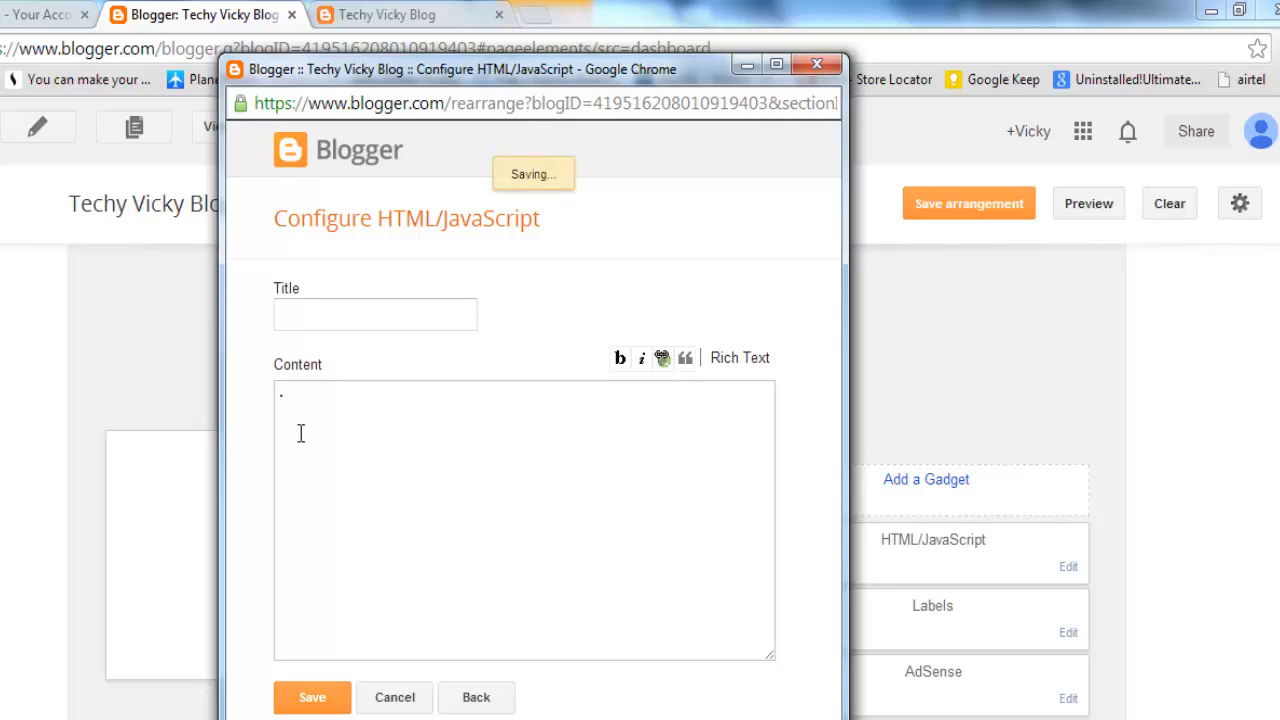
{"action": "left_click", "coordinate": [312, 696]}
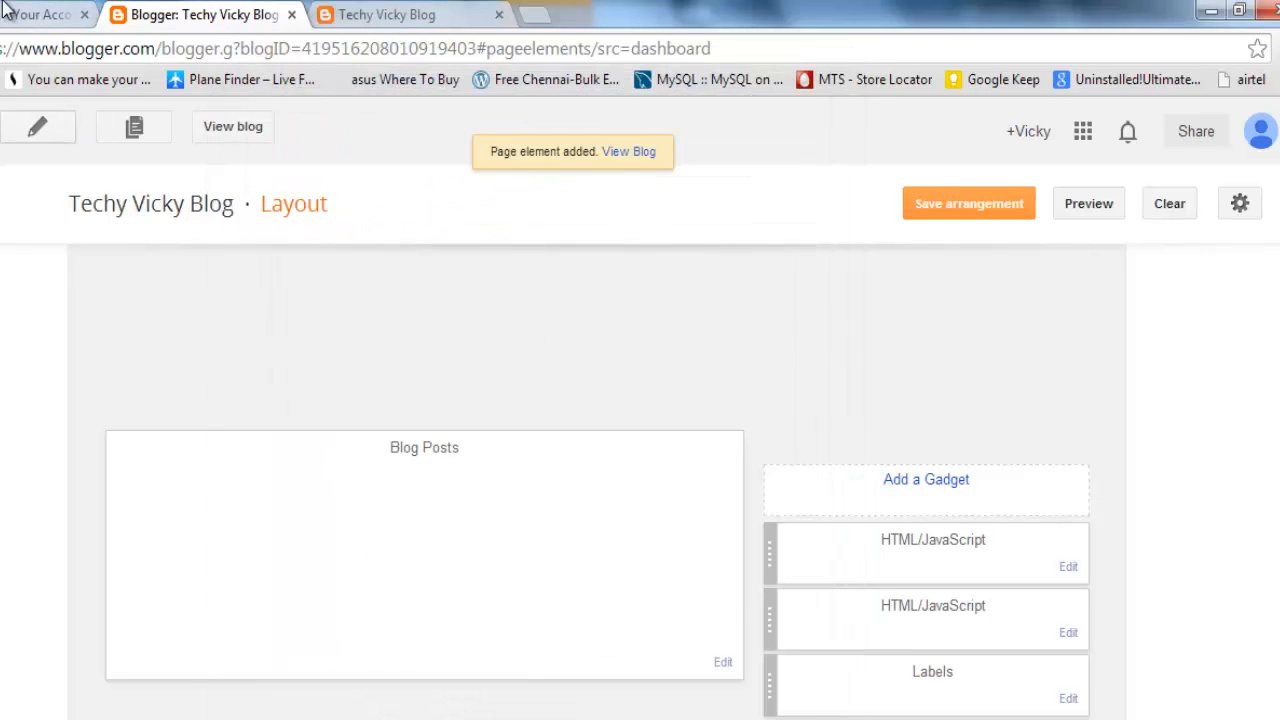
Step: From Amazon's footer, go to Become an Affiliate and sign in to Amazon Associates
{"action": "left_click", "coordinate": [44, 14]}
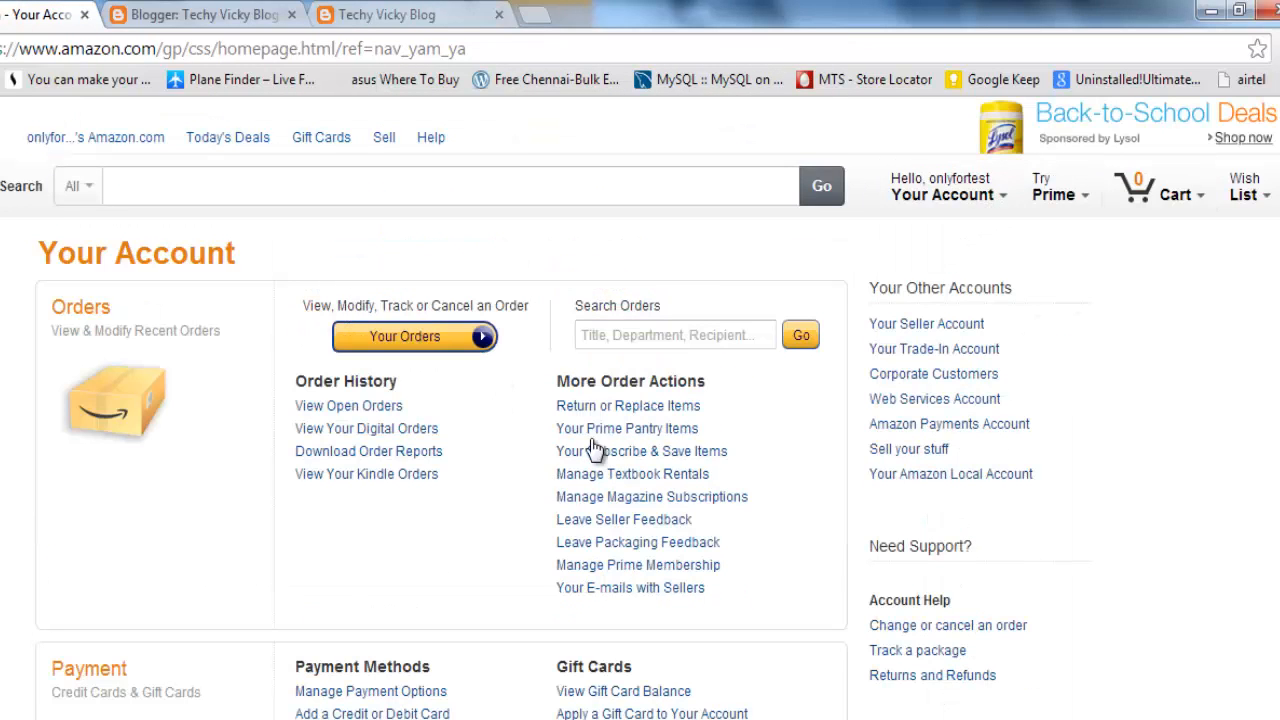
{"action": "scroll", "scroll_direction": "down", "scroll_amount": 3}
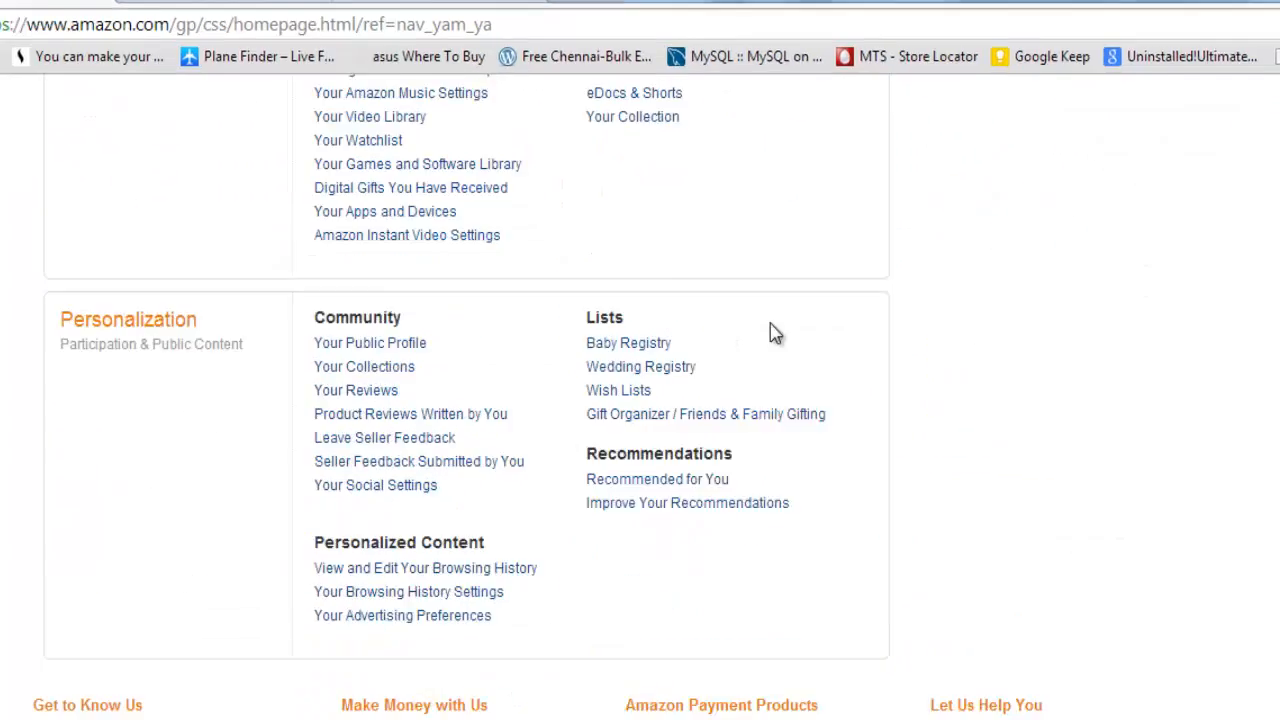
{"action": "scroll", "scroll_direction": "down", "scroll_amount": 3}
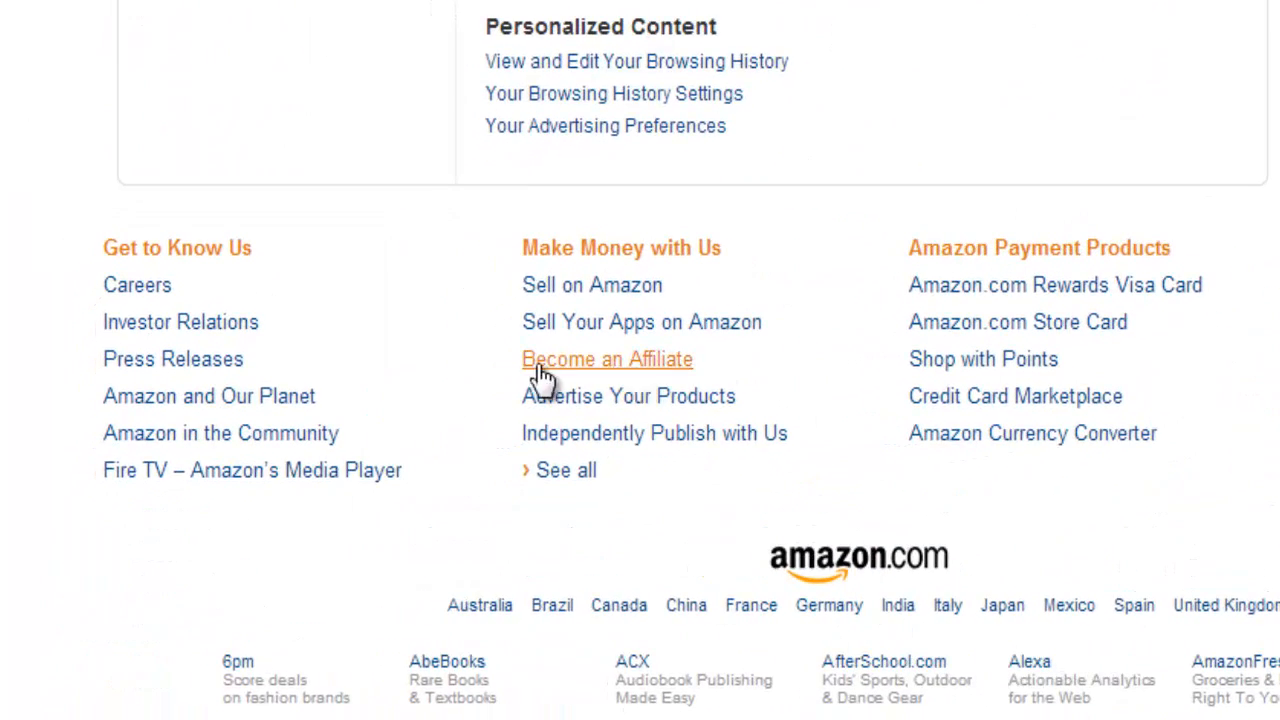
{"action": "mouse_move", "coordinate": [670, 376]}
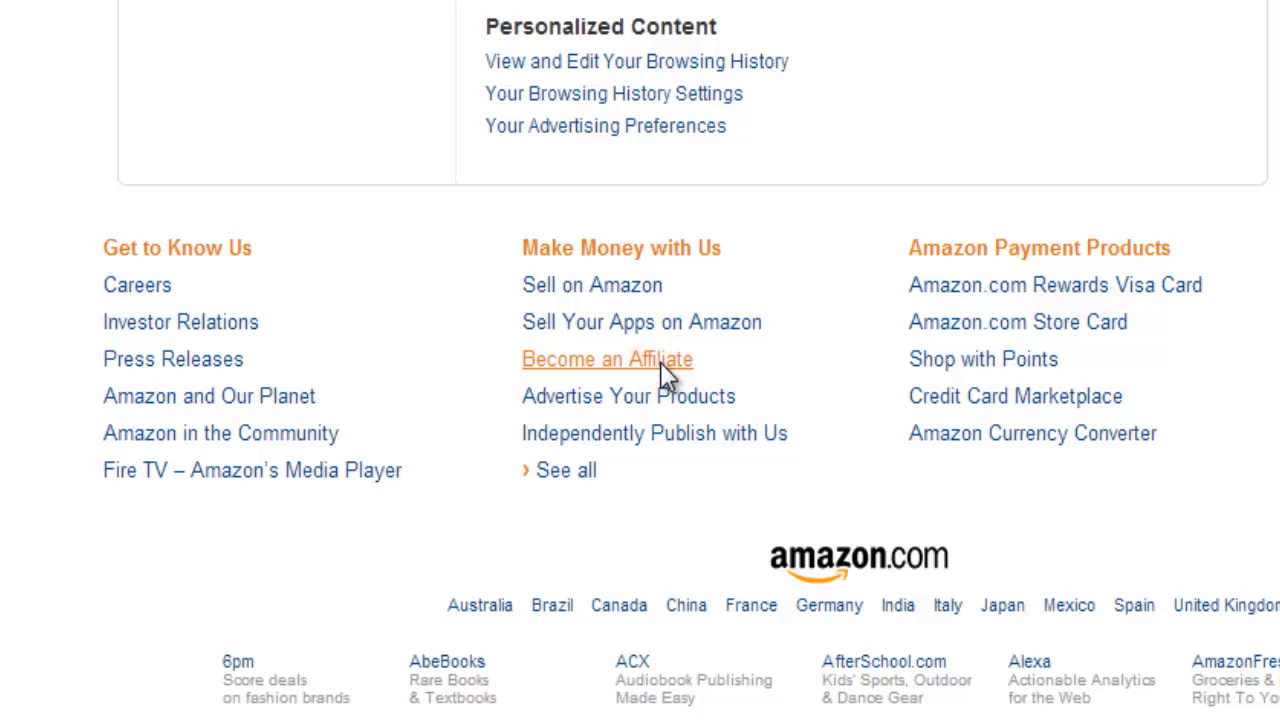
{"action": "left_click", "coordinate": [606, 360]}
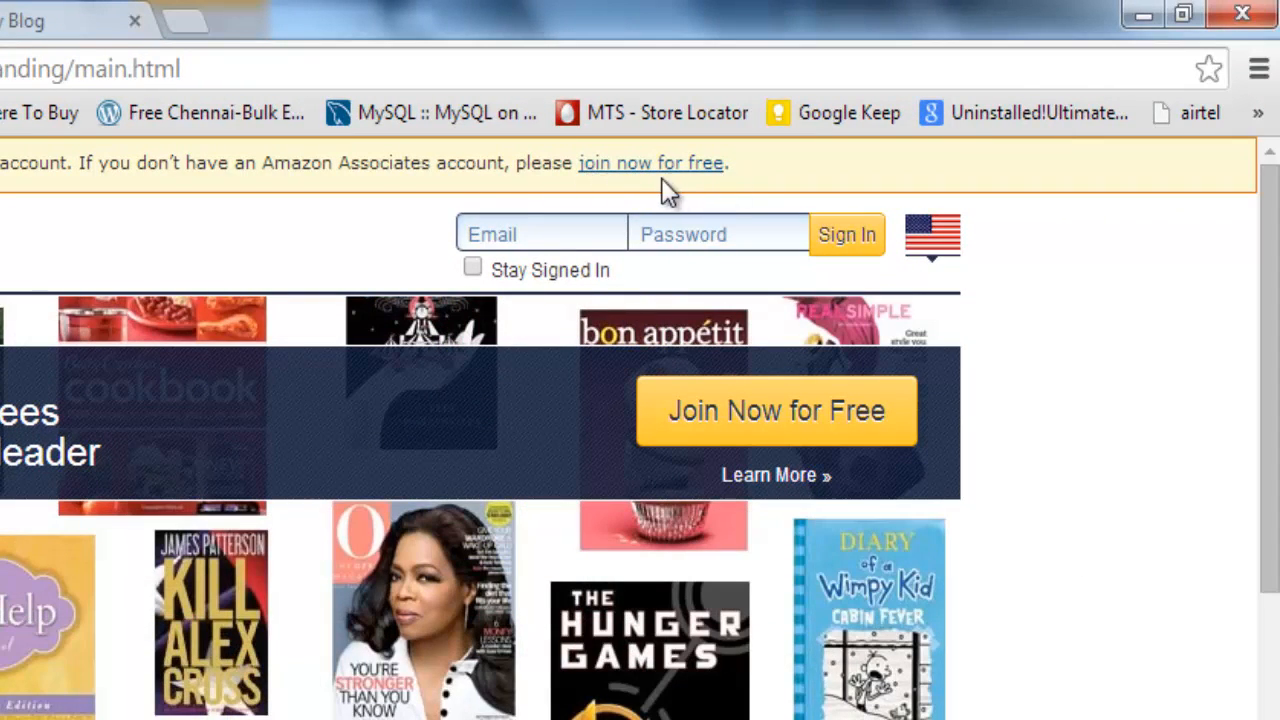
{"action": "left_click", "coordinate": [846, 234]}
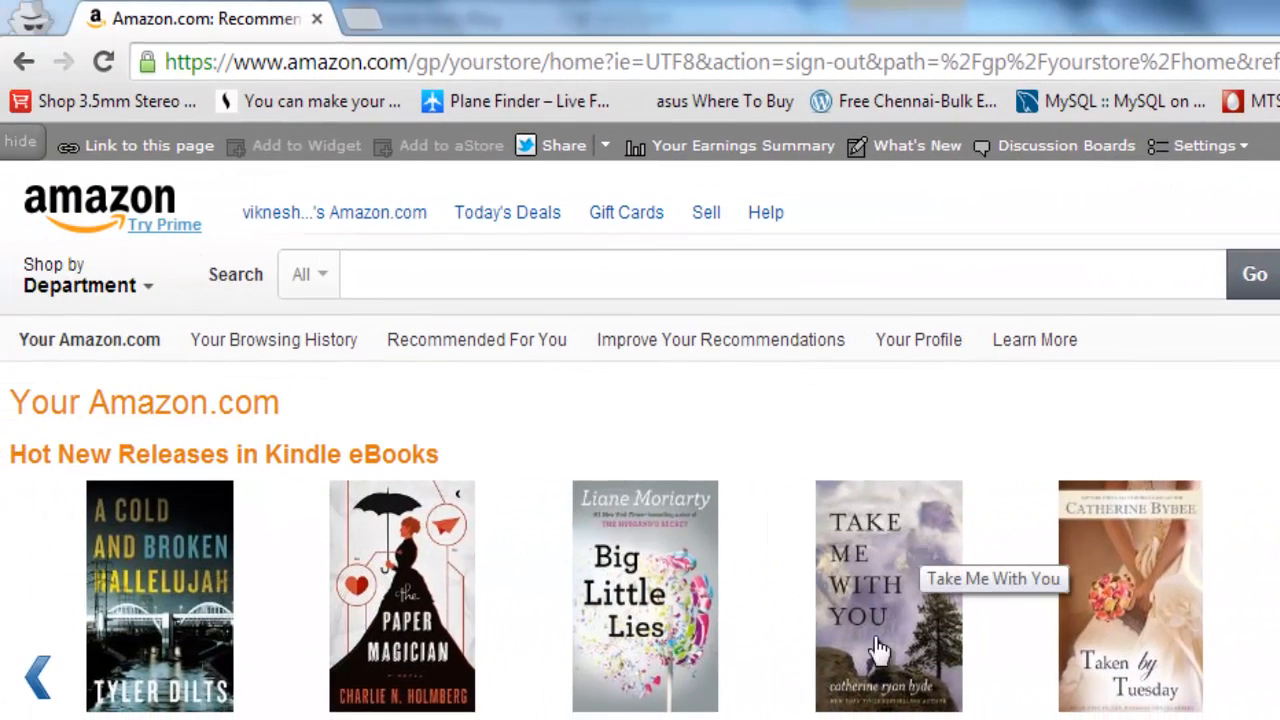
{"action": "mouse_move", "coordinate": [228, 178]}
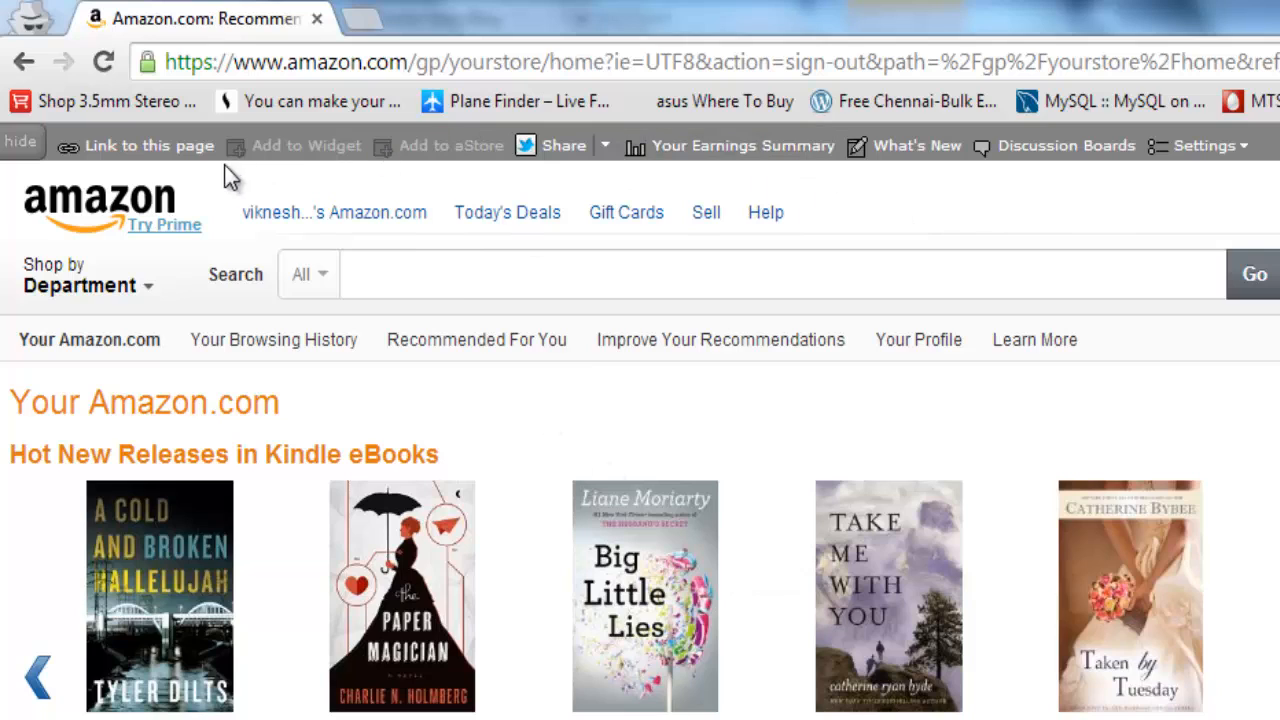
{"action": "mouse_move", "coordinate": [104, 164]}
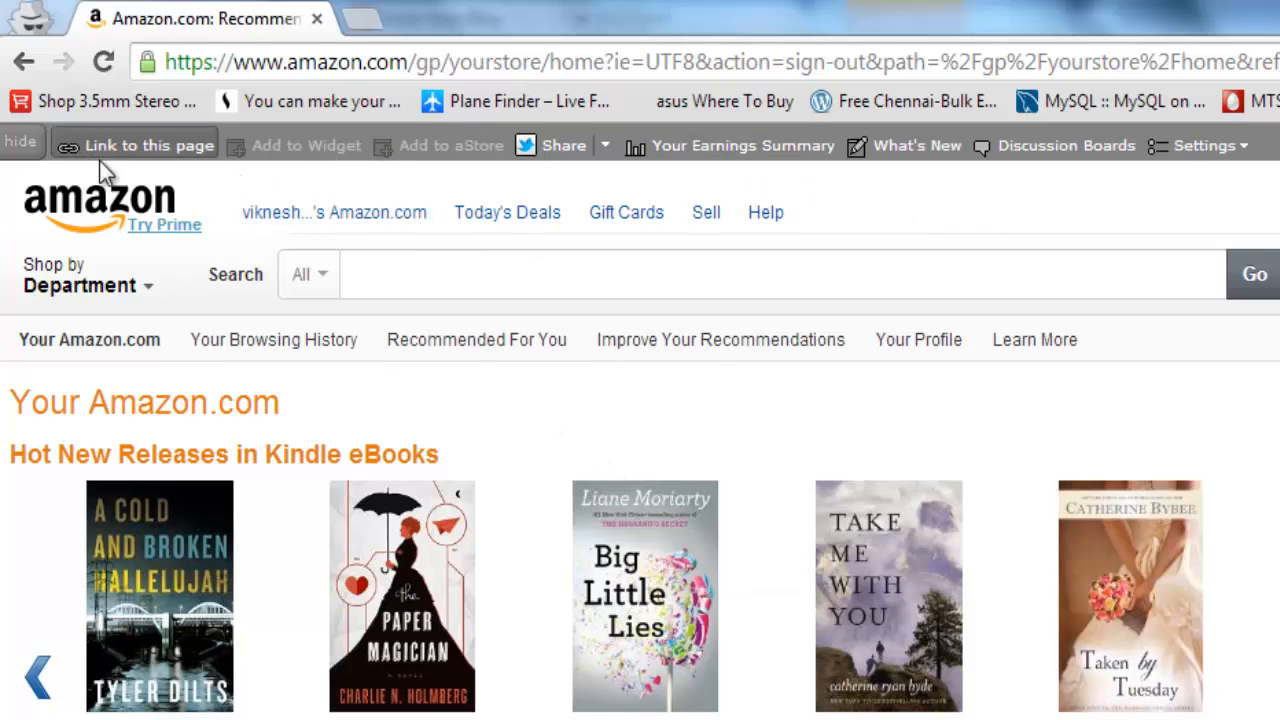
{"action": "mouse_move", "coordinate": [1238, 176]}
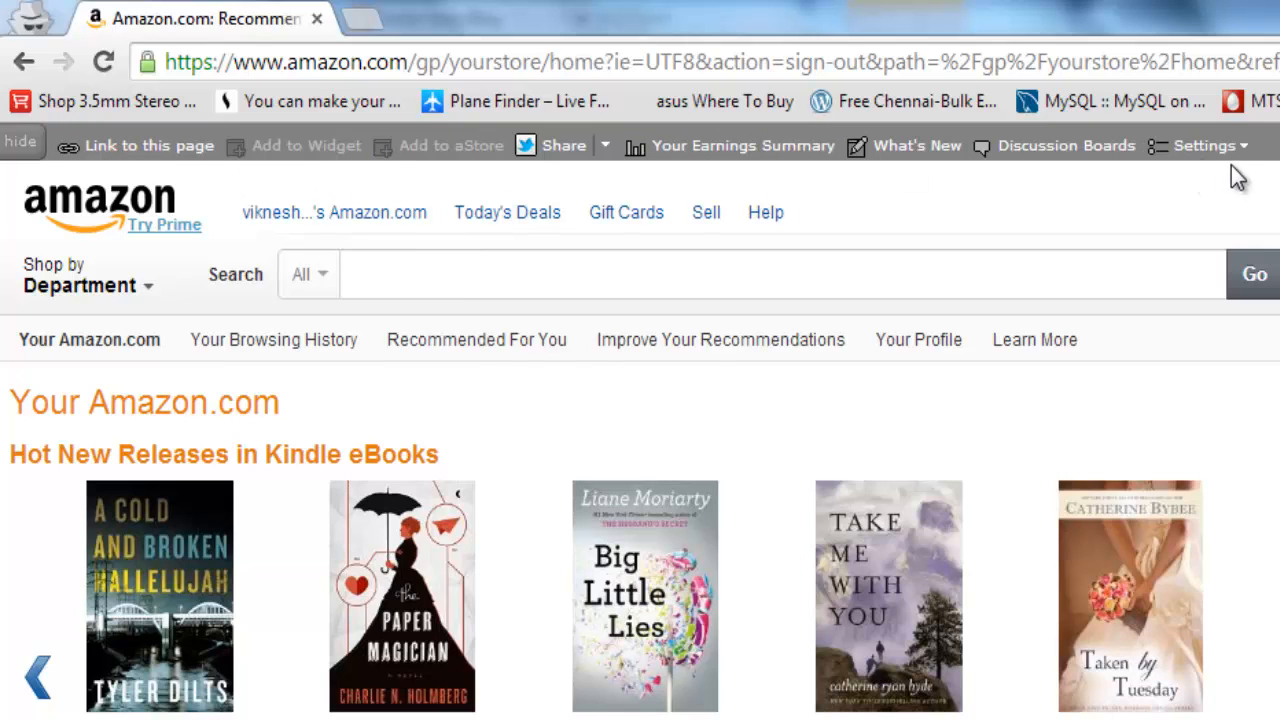
{"action": "mouse_move", "coordinate": [528, 186]}
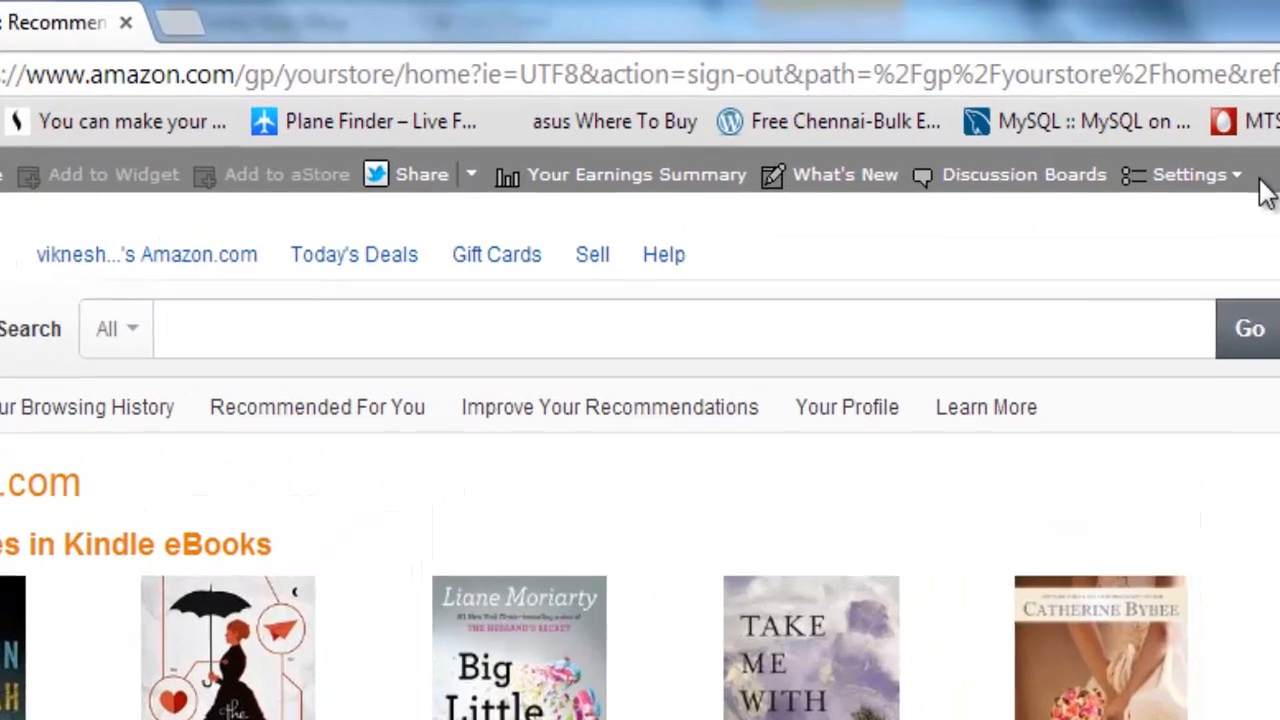
Step: Reach the Site Stripe Options page via the stripe's Settings menu and browse its link-building choices
{"action": "left_click", "coordinate": [1188, 174]}
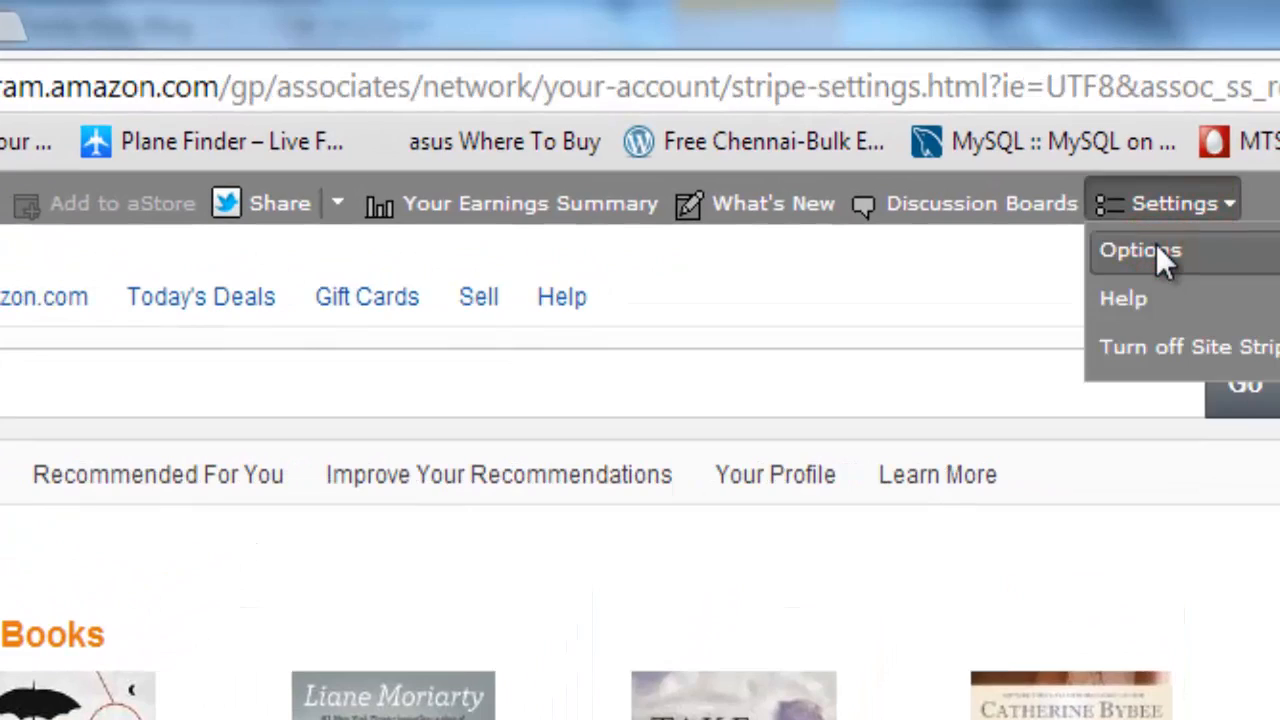
{"action": "left_click", "coordinate": [1140, 250]}
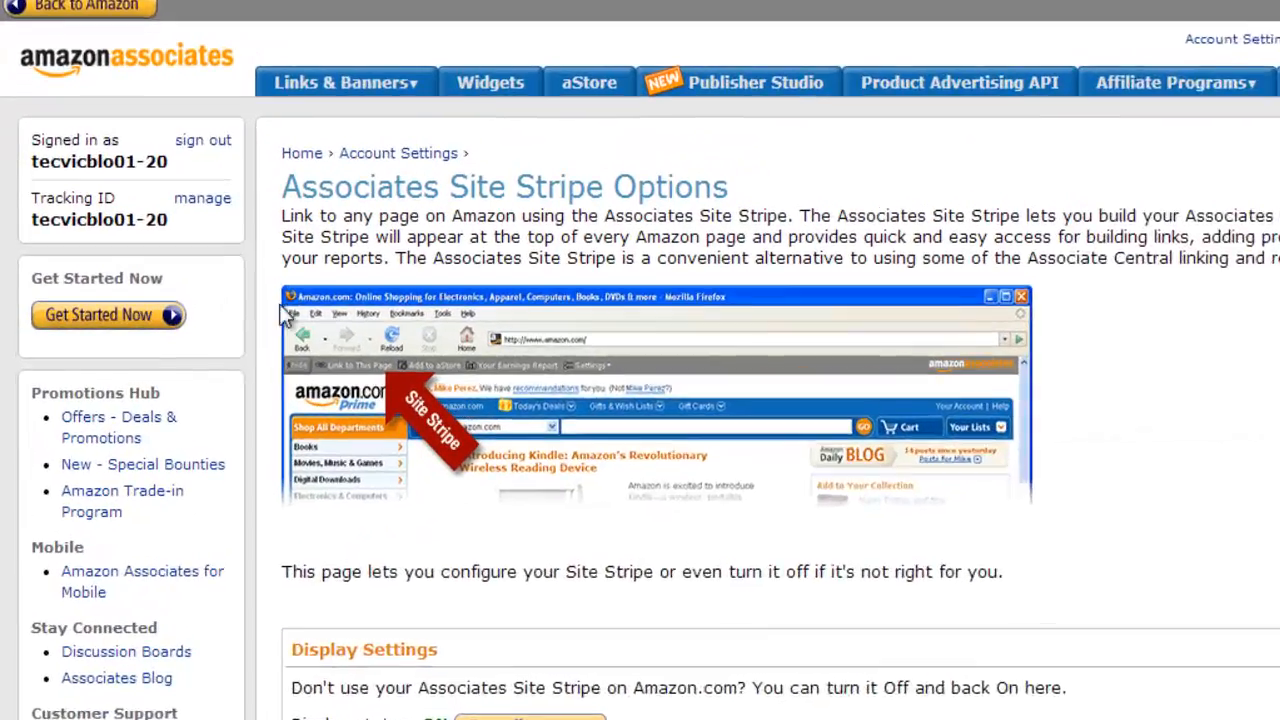
{"action": "scroll", "scroll_direction": "down", "scroll_amount": 3}
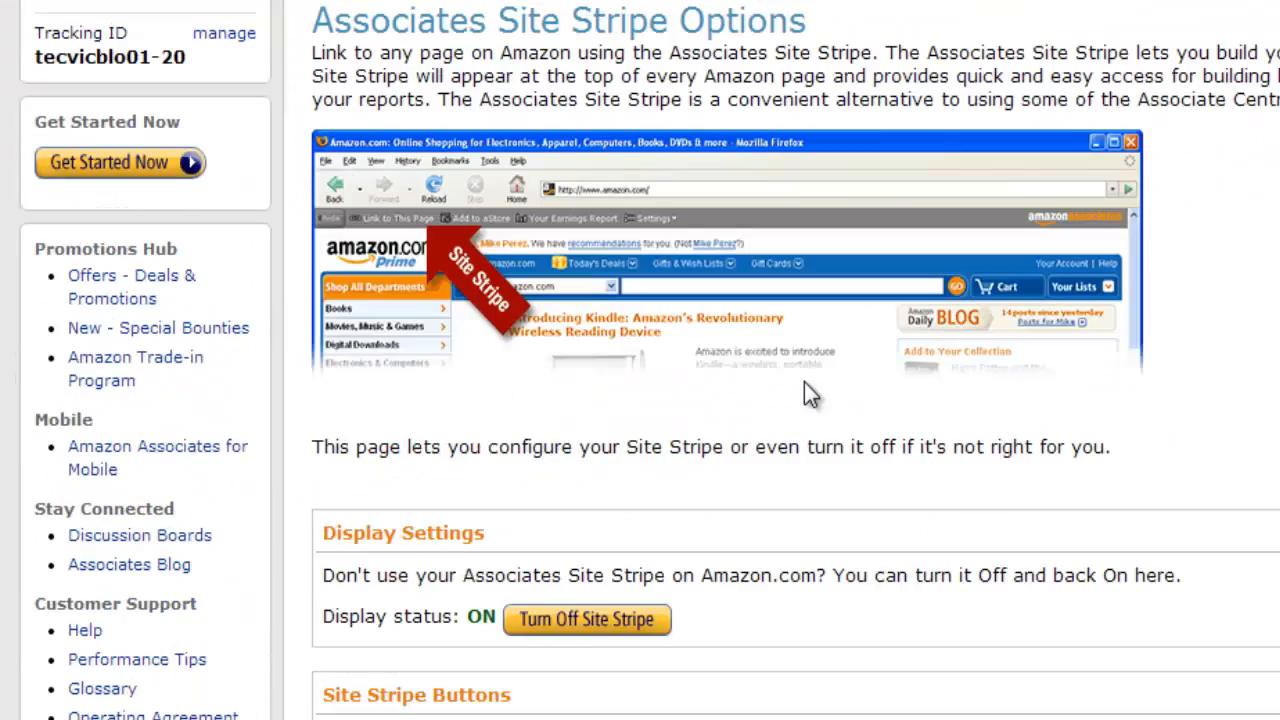
{"action": "scroll", "scroll_direction": "up", "scroll_amount": 3}
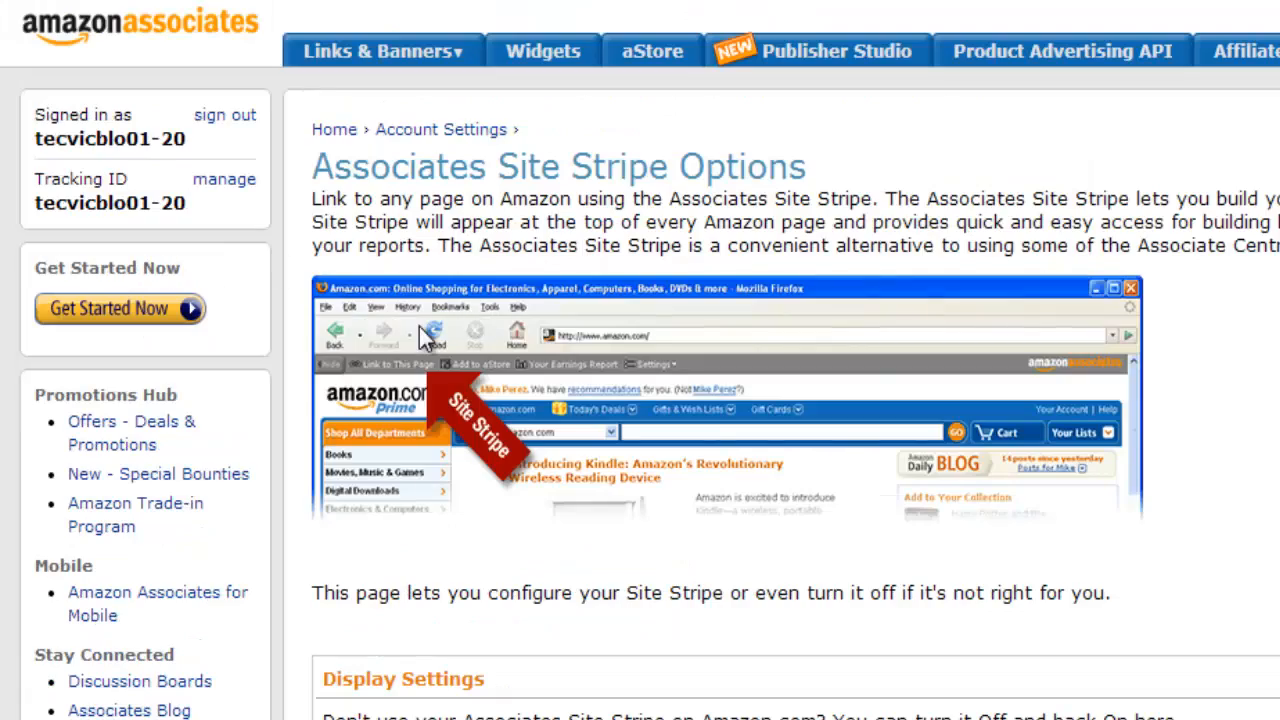
{"action": "left_click", "coordinate": [378, 50]}
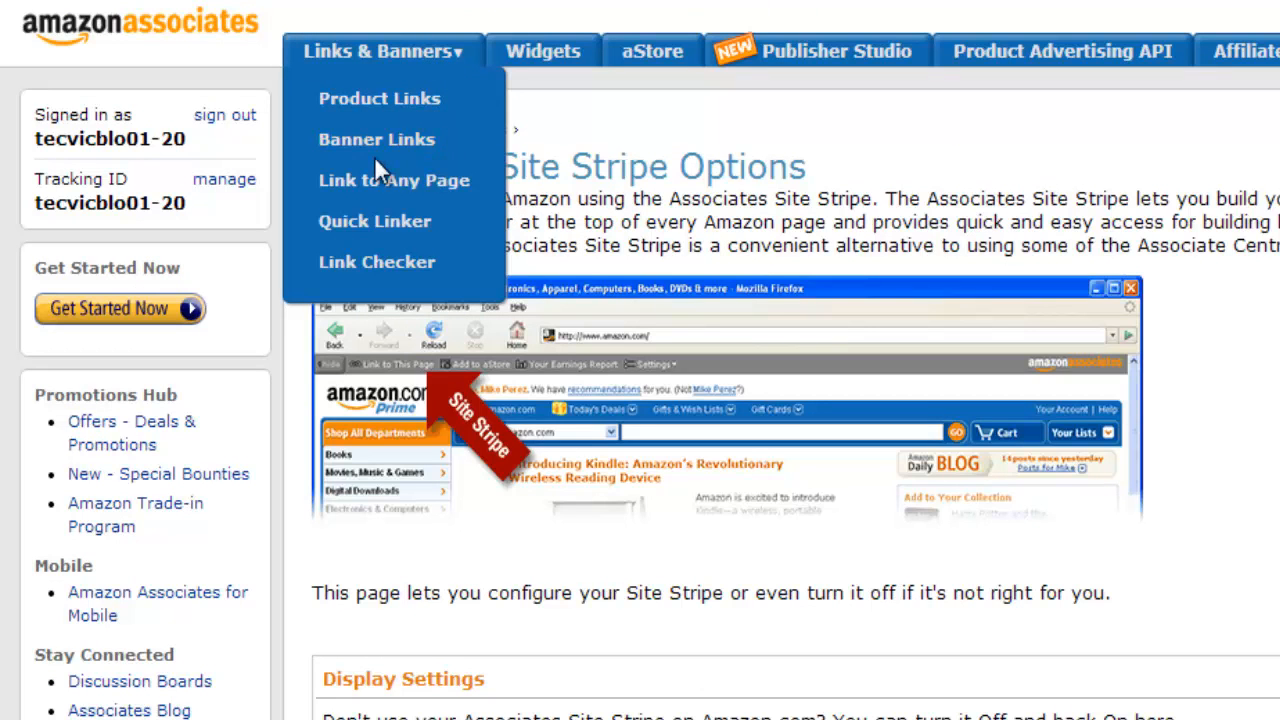
Step: Go to Banner Links and choose Gift Cards to show the sample banner ads with HTML code
{"action": "left_click", "coordinate": [376, 140]}
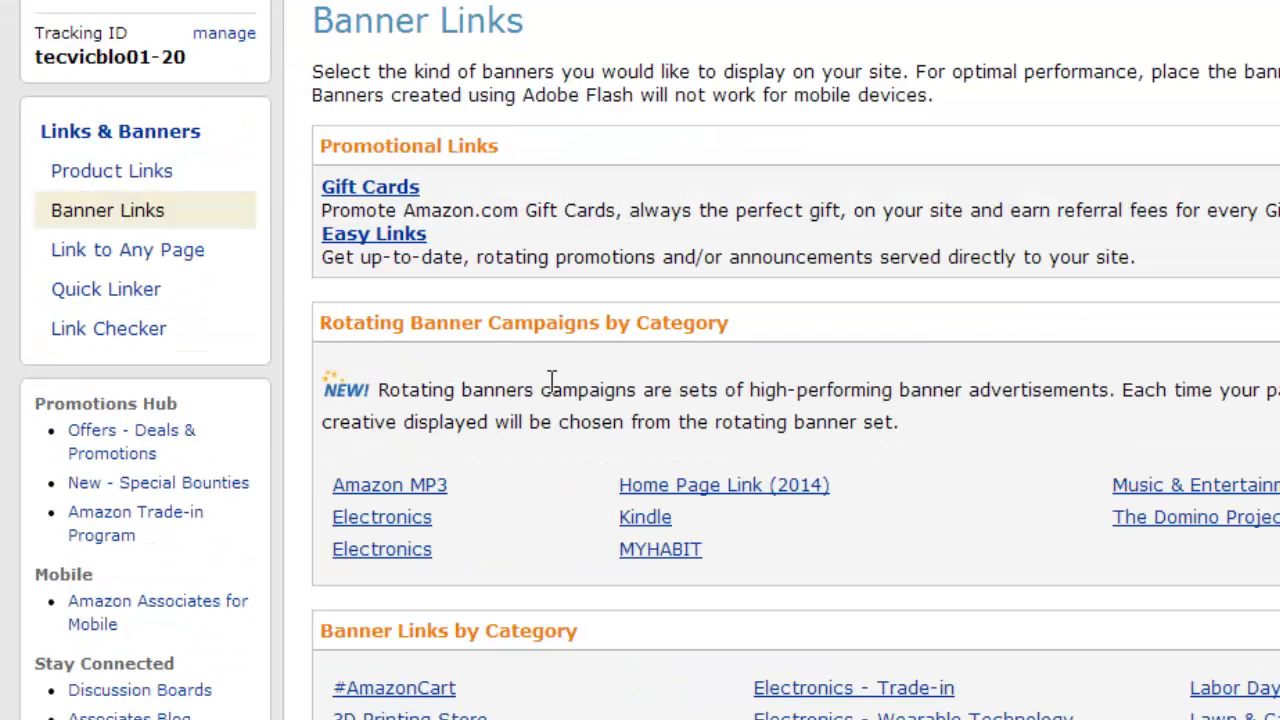
{"action": "scroll", "scroll_direction": "down", "scroll_amount": 3}
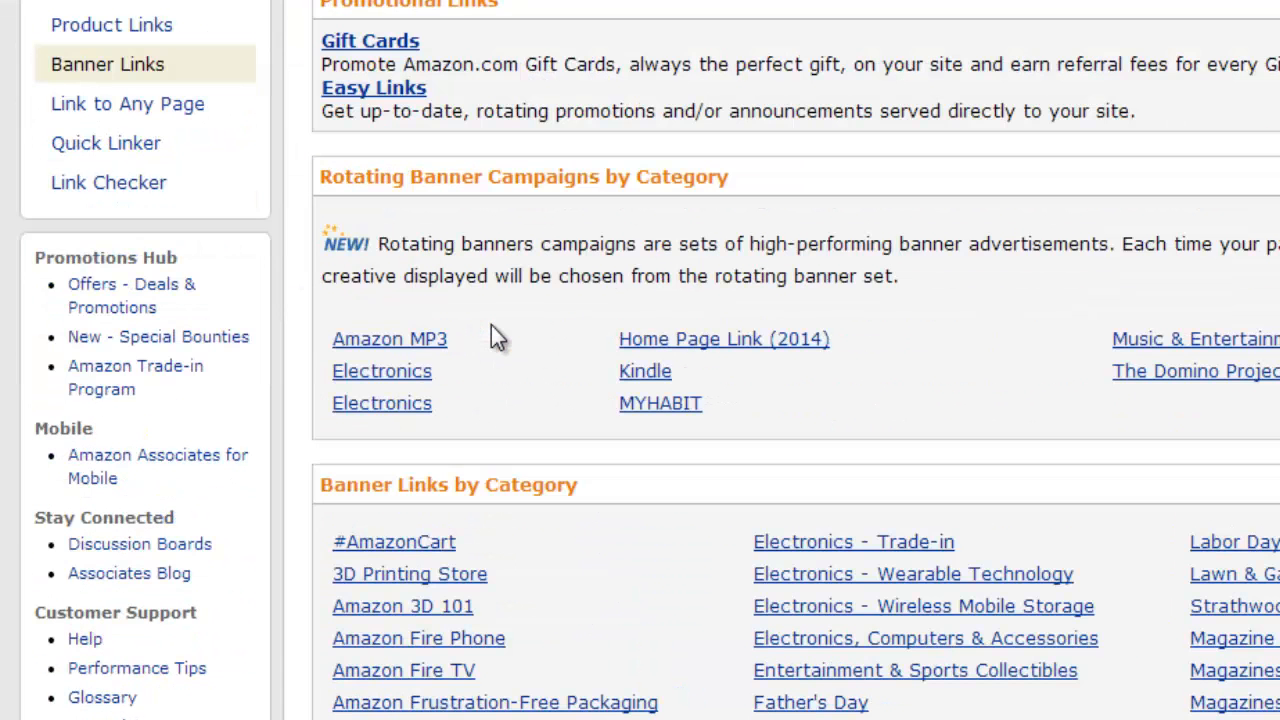
{"action": "scroll", "scroll_direction": "up", "scroll_amount": 3}
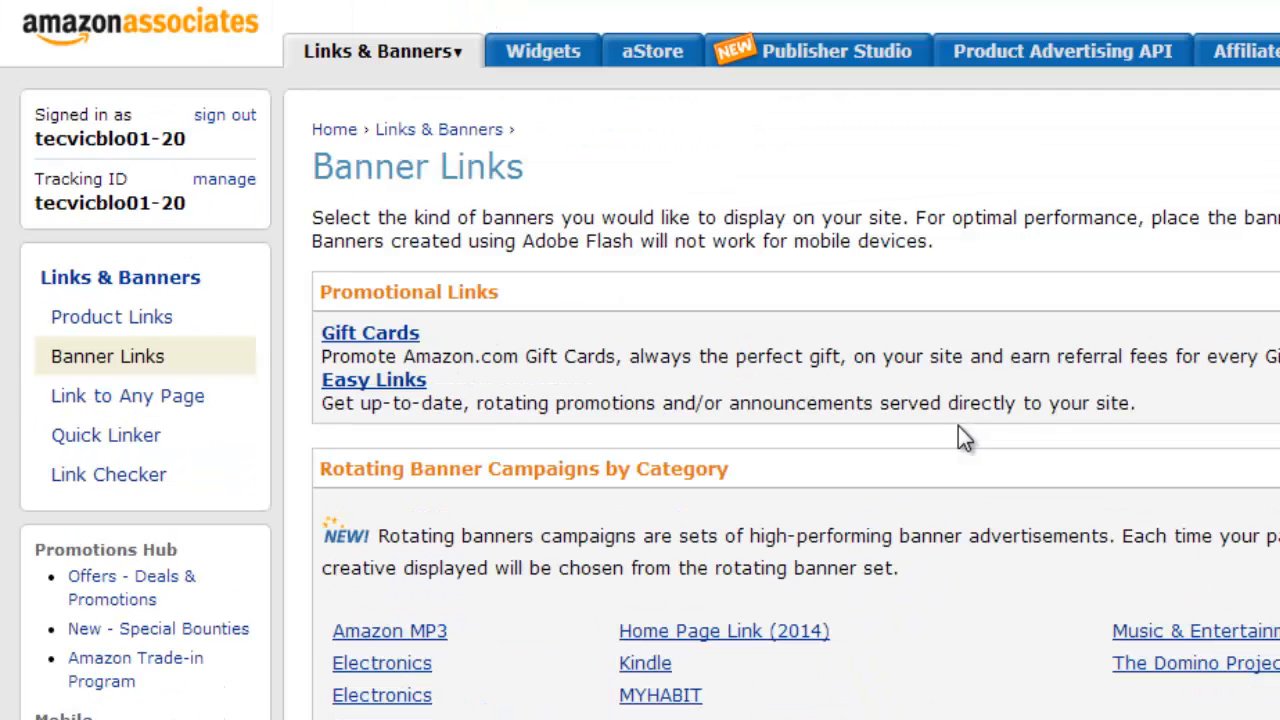
{"action": "mouse_move", "coordinate": [390, 348]}
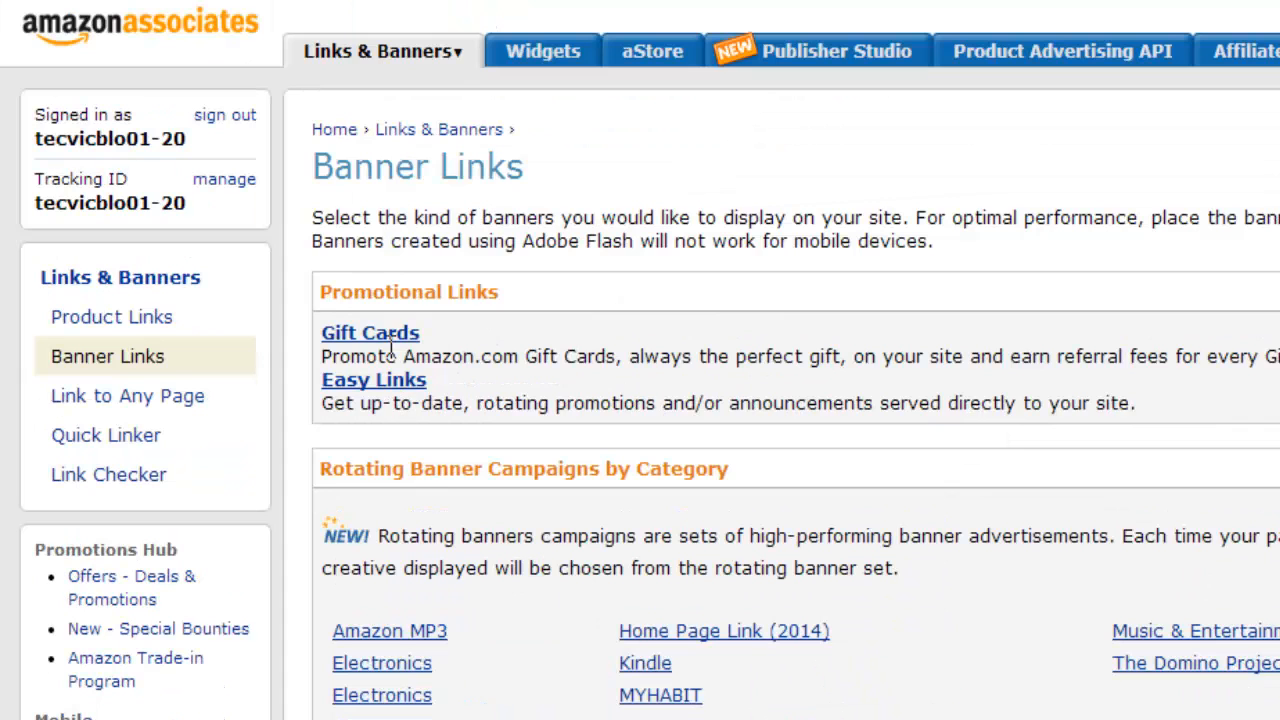
{"action": "mouse_move", "coordinate": [390, 344]}
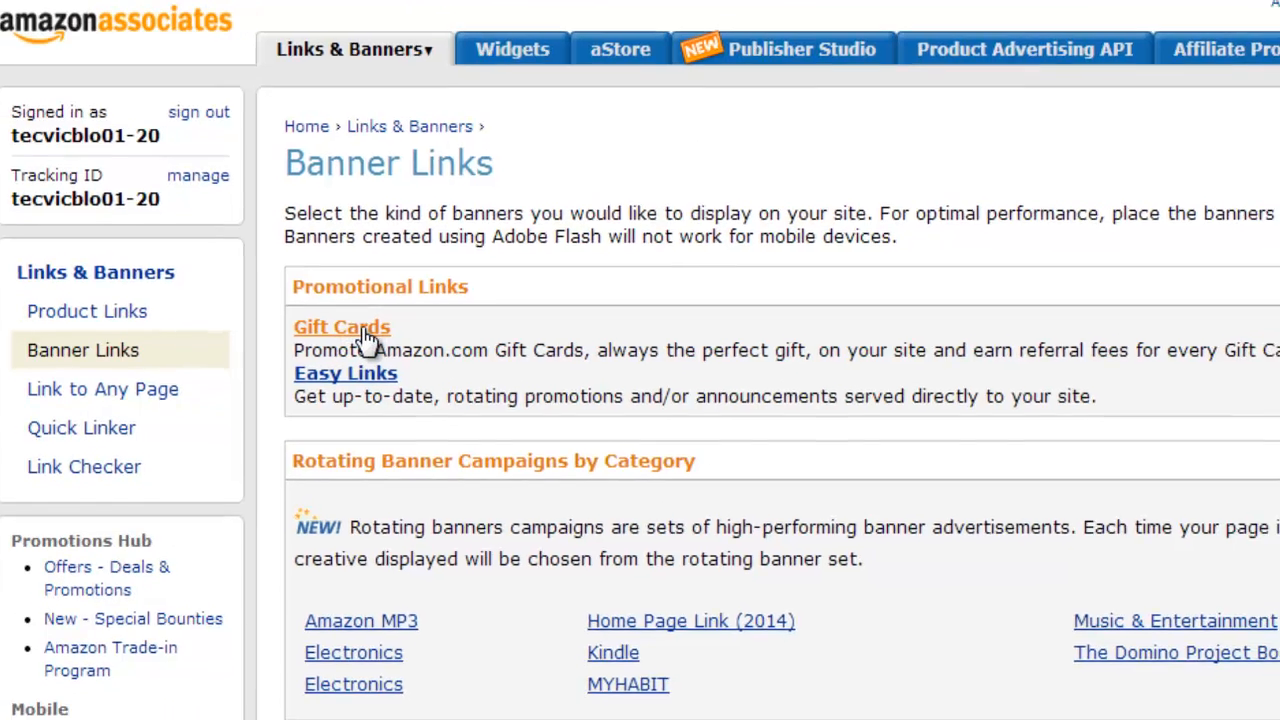
{"action": "left_click", "coordinate": [340, 328]}
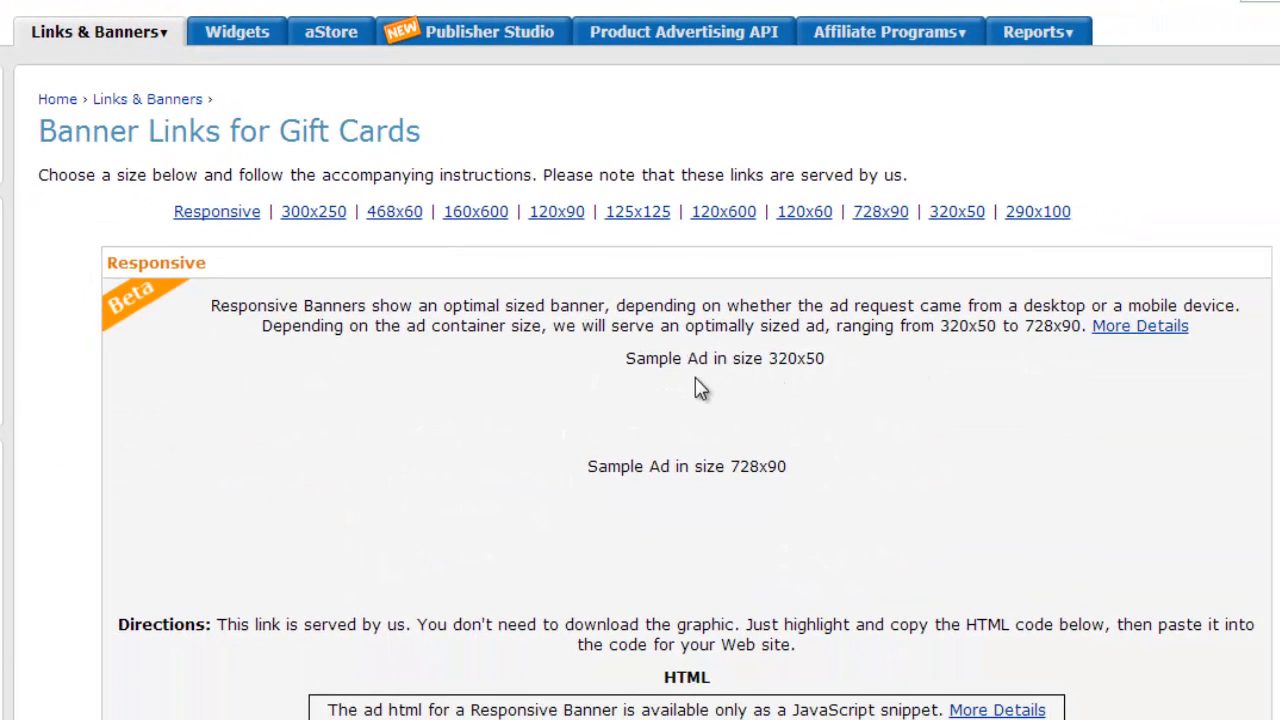
{"action": "scroll", "scroll_direction": "down", "scroll_amount": 3}
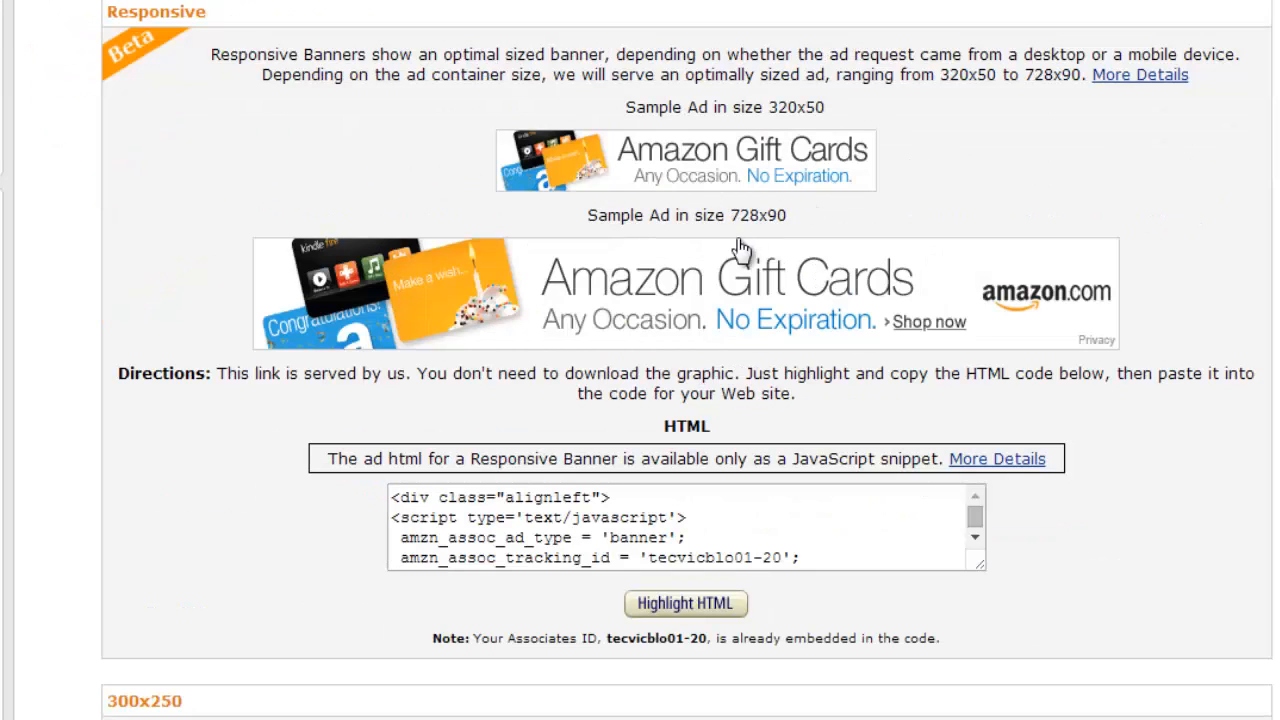
{"action": "mouse_move", "coordinate": [844, 144]}
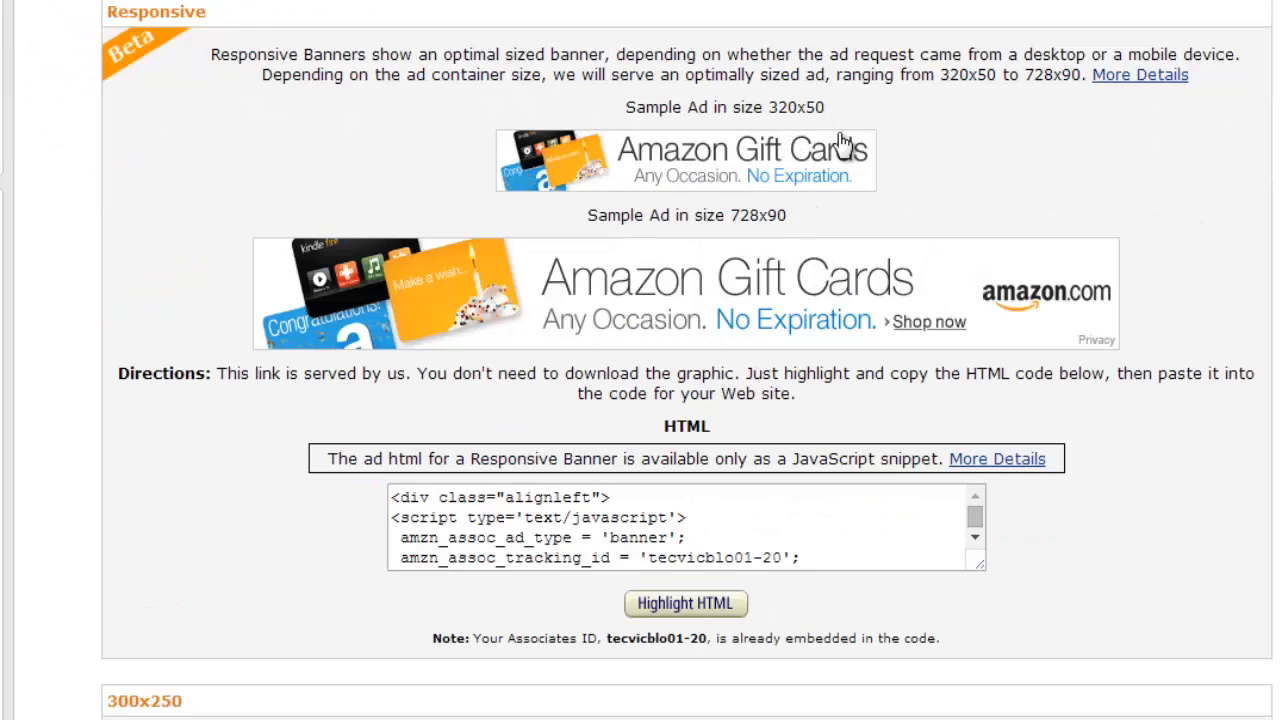
Step: Select the 300x250 Amazon Gift Cards banner's iframe code for copying
{"action": "scroll", "scroll_direction": "up", "scroll_amount": 3}
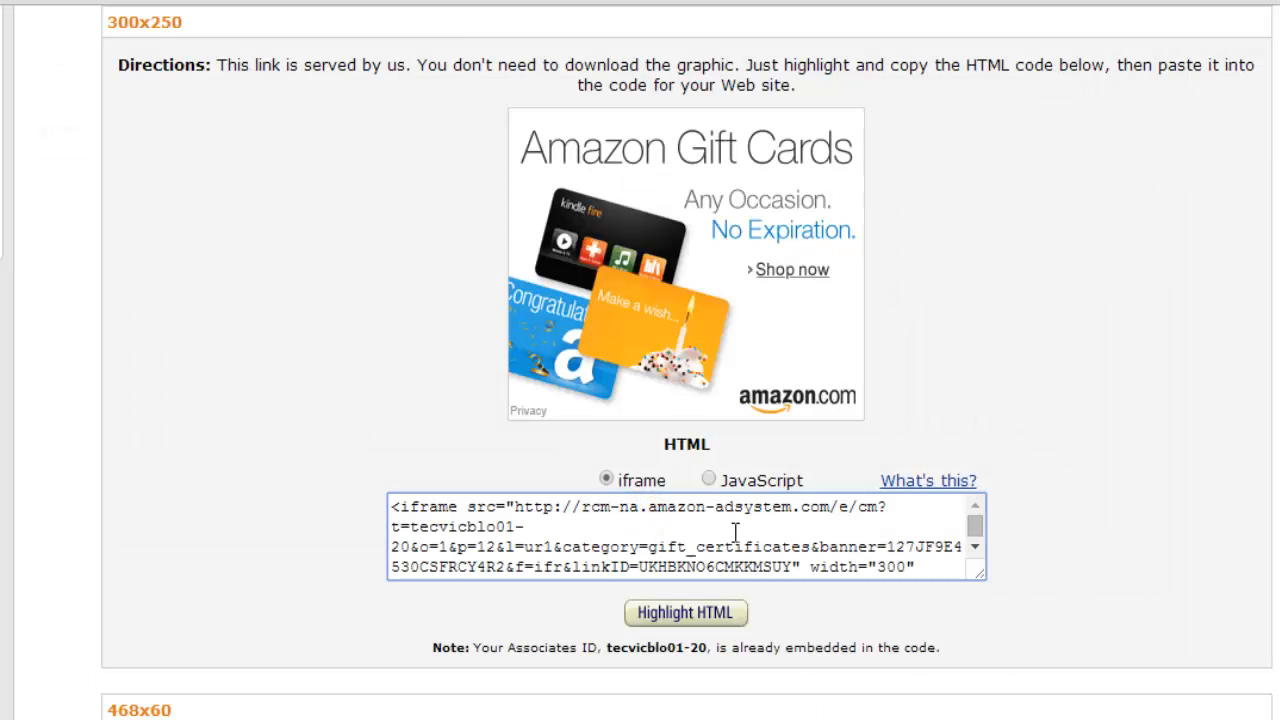
{"action": "left_click", "coordinate": [684, 612]}
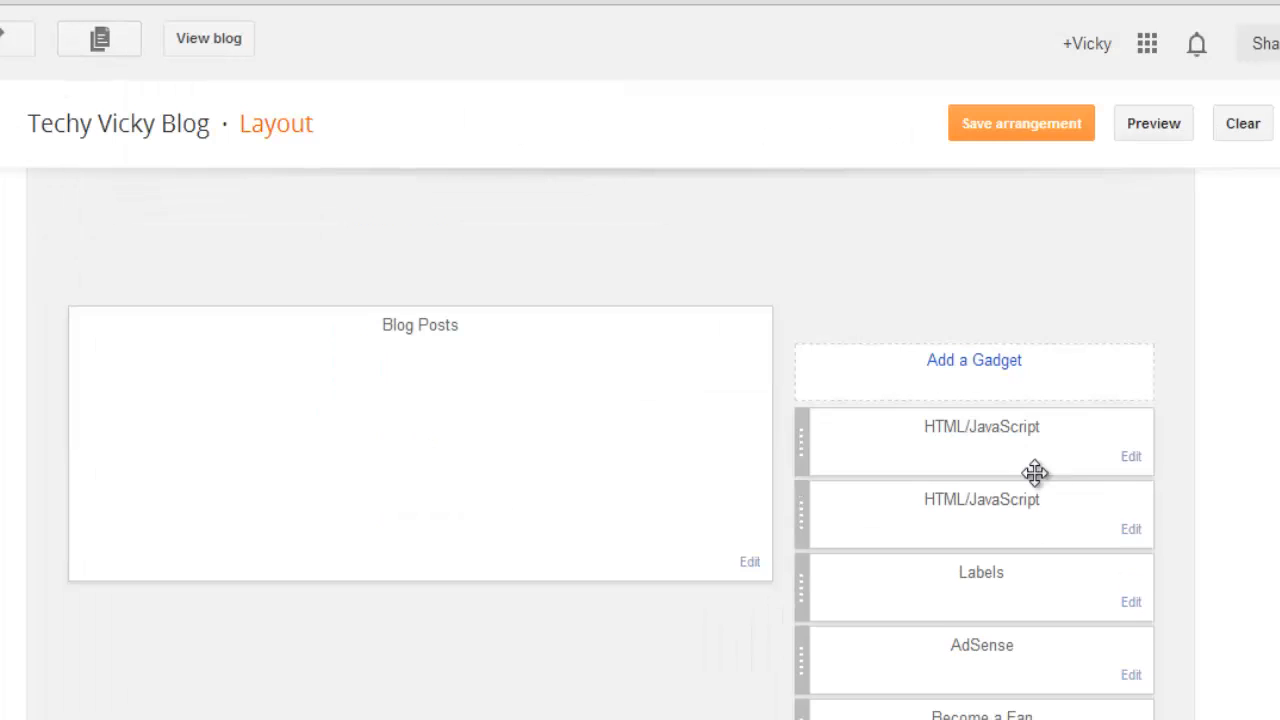
Step: Paste the Gift Cards iframe code into the HTML/JavaScript gadget, save it and save the arrangement
{"action": "left_click", "coordinate": [1132, 528]}
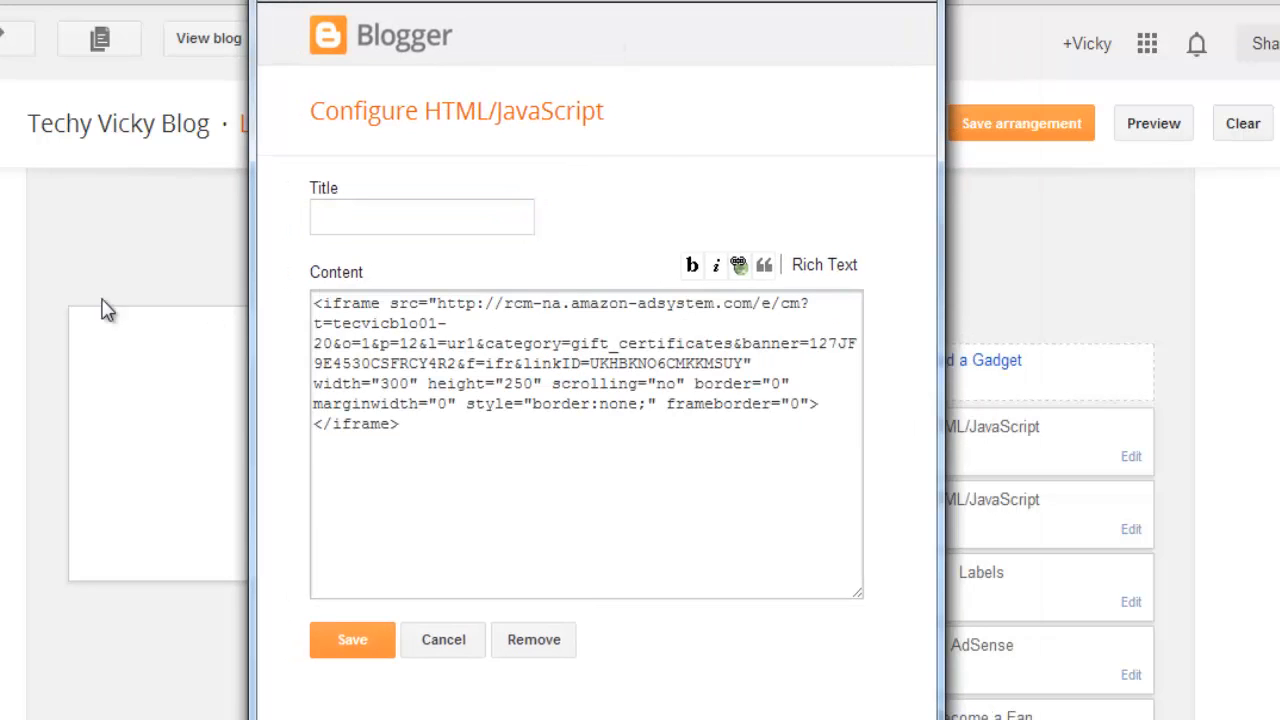
{"action": "left_click", "coordinate": [352, 640]}
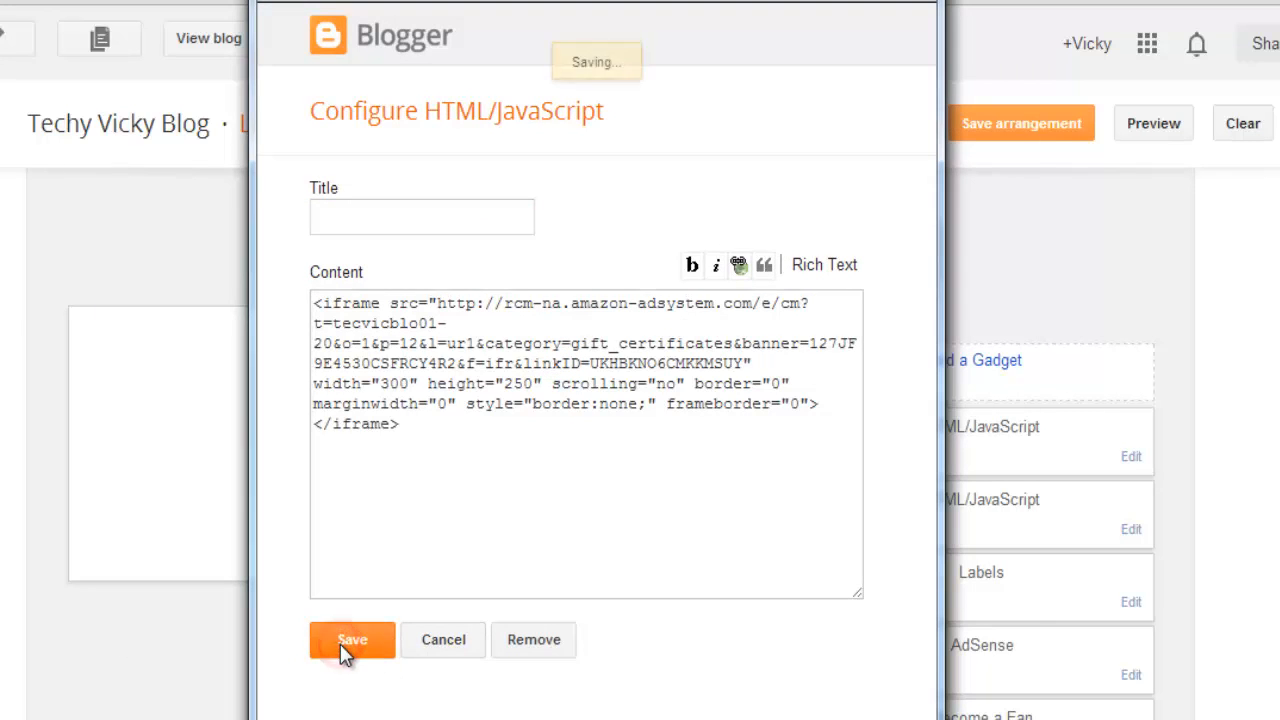
{"action": "left_click", "coordinate": [352, 640]}
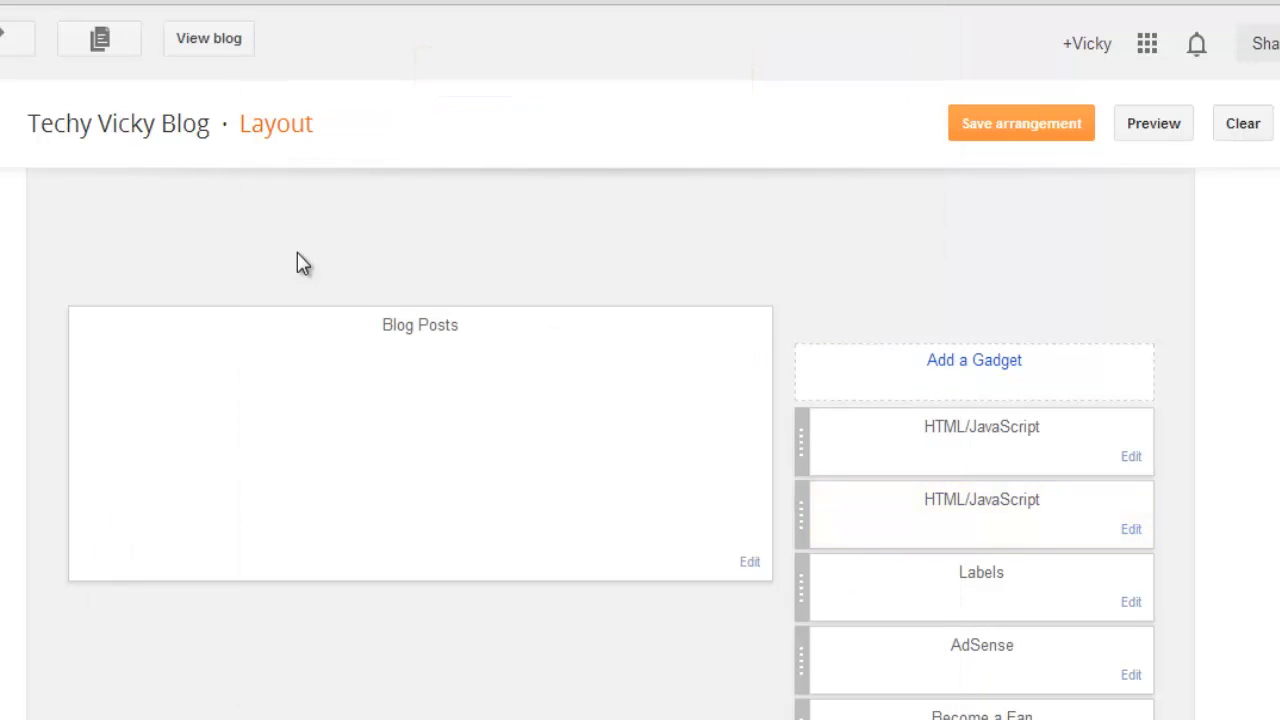
{"action": "mouse_move", "coordinate": [390, 236]}
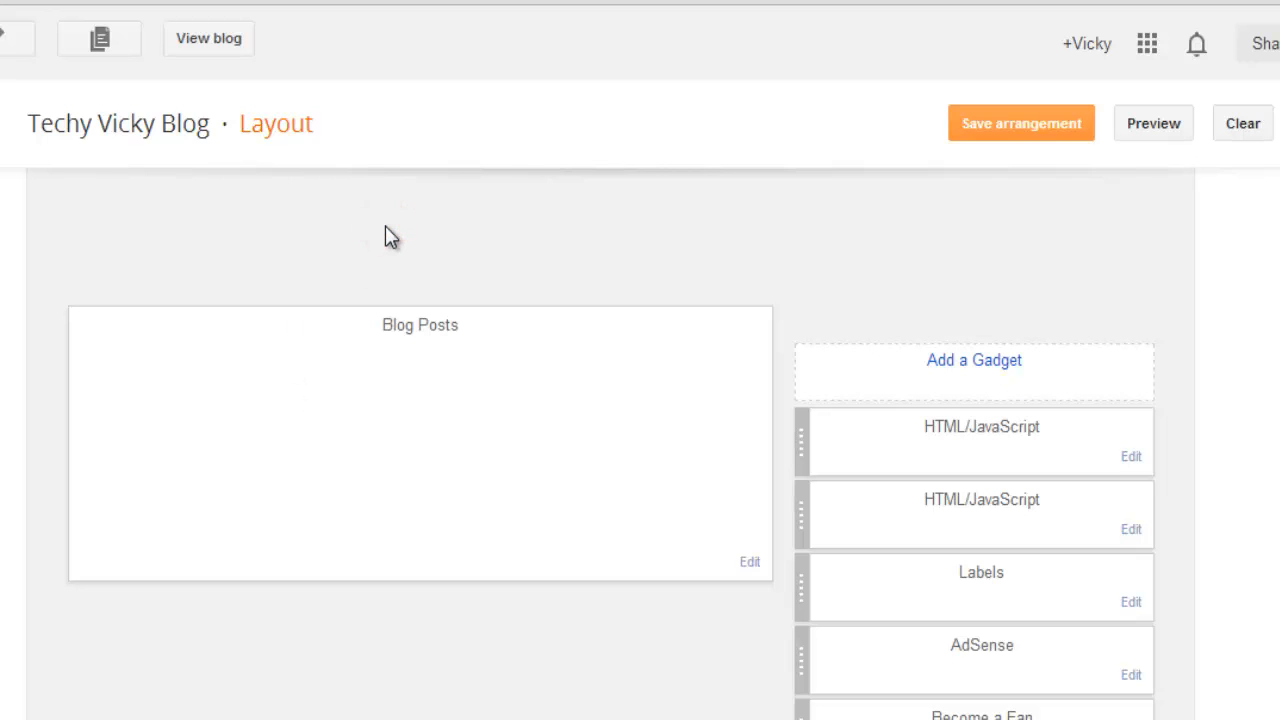
{"action": "left_click", "coordinate": [1020, 124]}
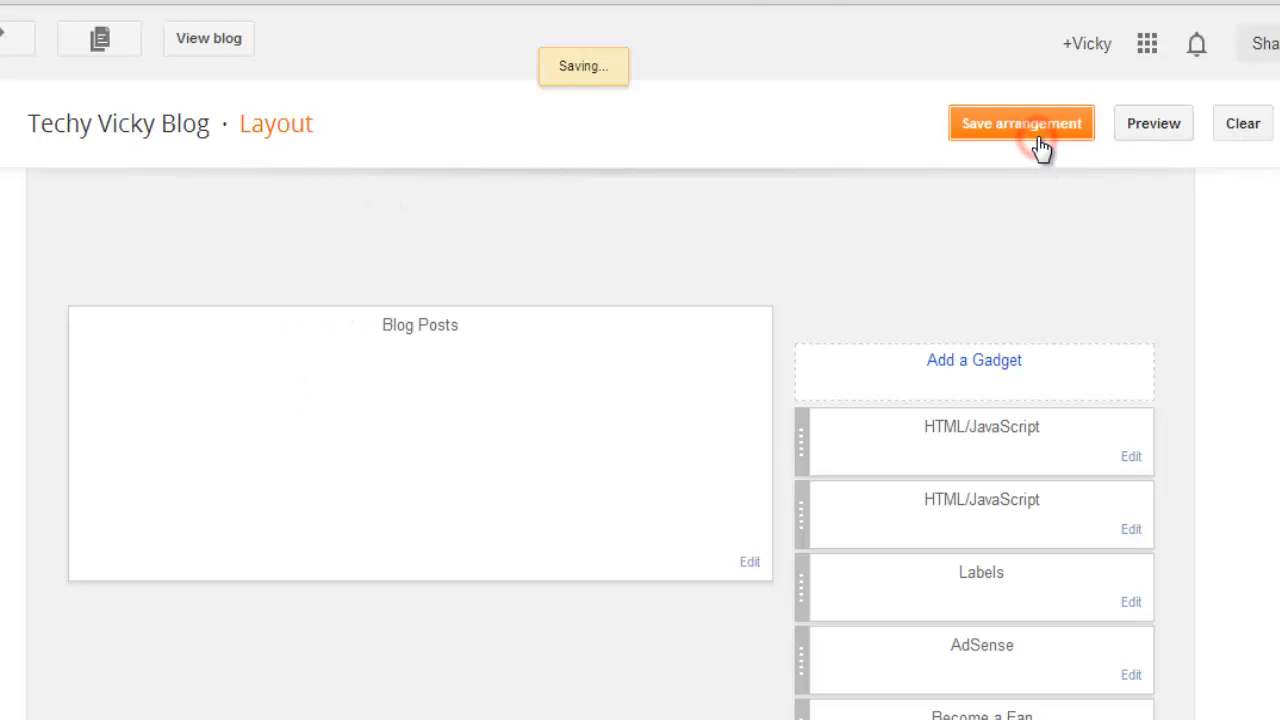
{"action": "left_click", "coordinate": [1020, 124]}
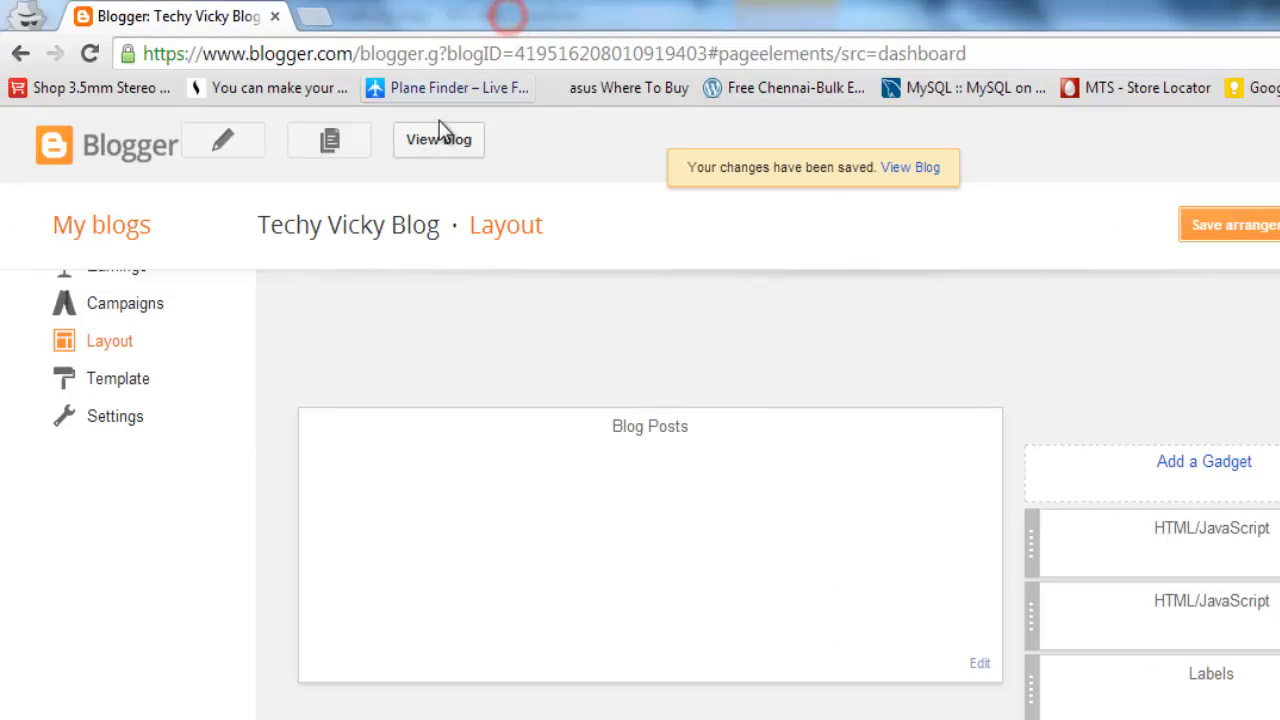
Step: View the live blog and scroll to the sidebar showing the Amazon Gift Cards banner
{"action": "left_click", "coordinate": [438, 140]}
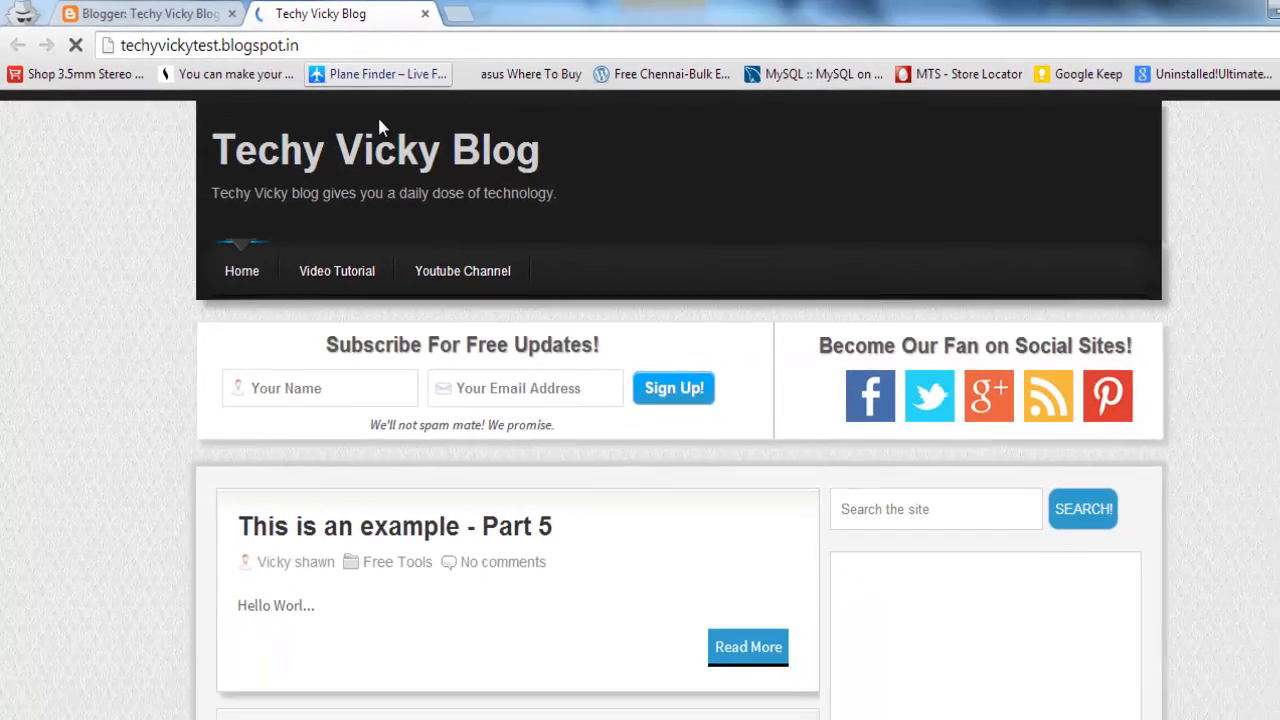
{"action": "scroll", "scroll_direction": "down", "scroll_amount": 3}
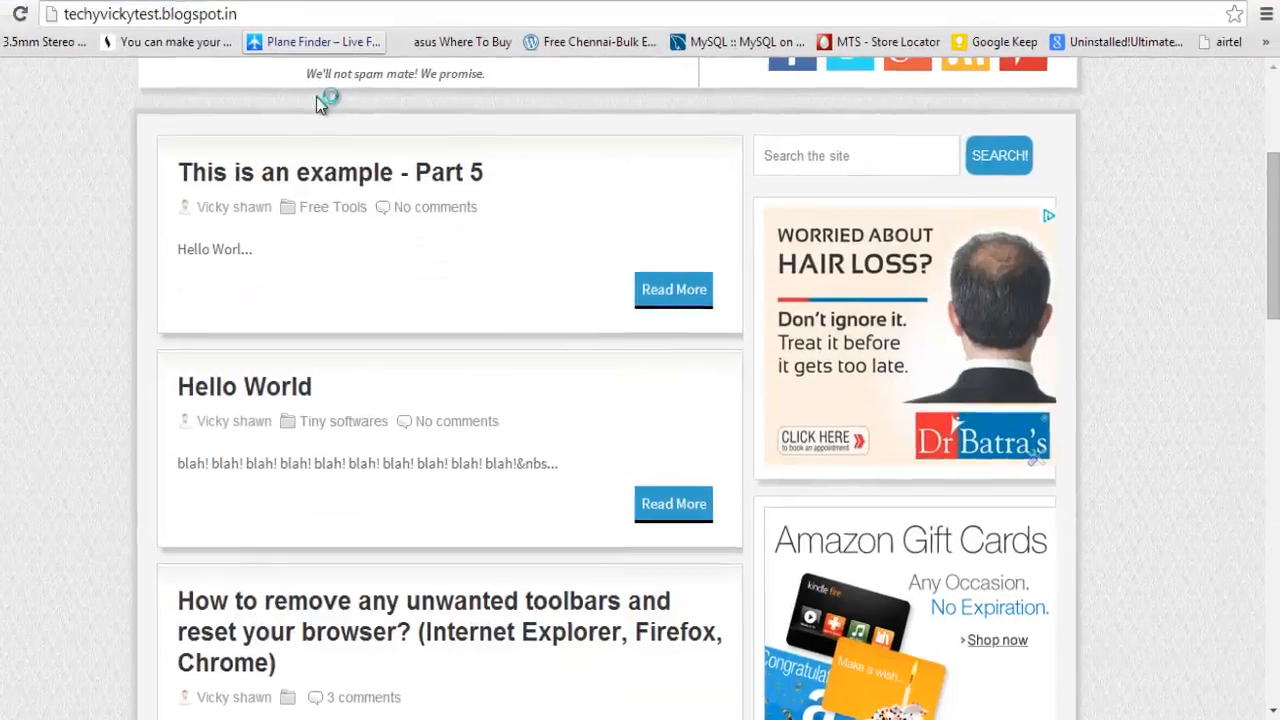
{"action": "scroll", "scroll_direction": "down", "scroll_amount": 3}
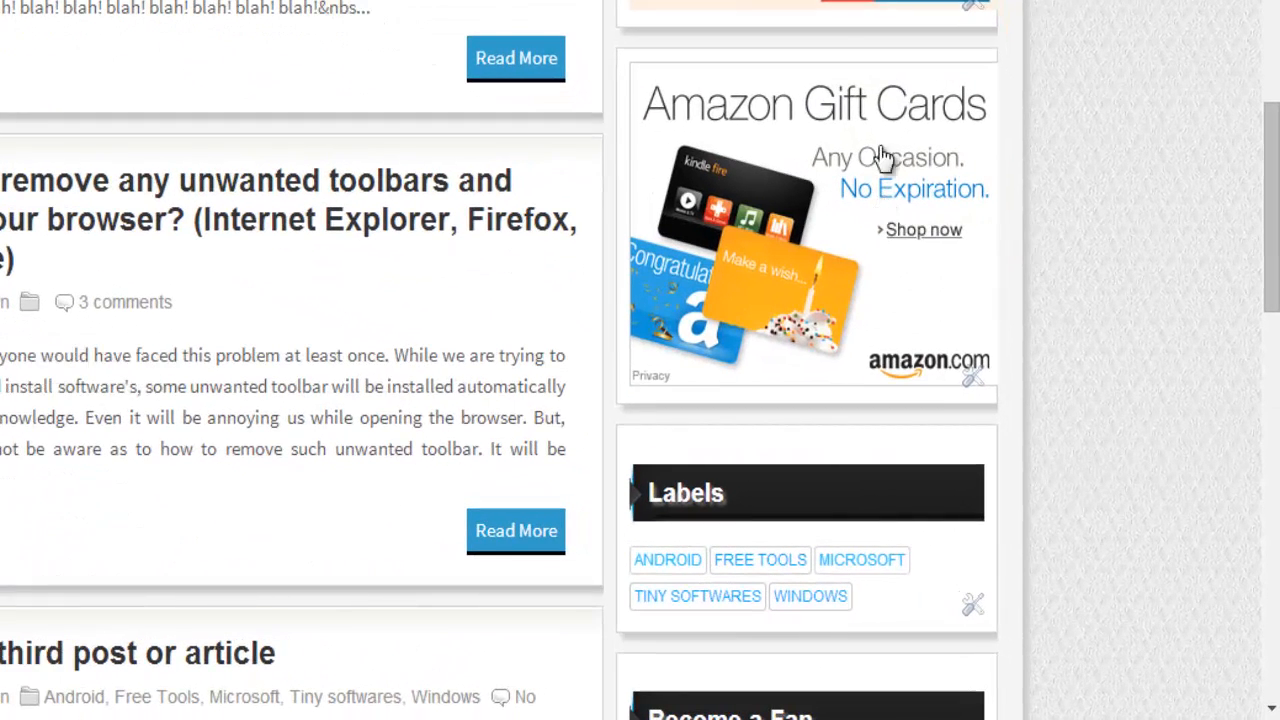
{"action": "mouse_move", "coordinate": [864, 164]}
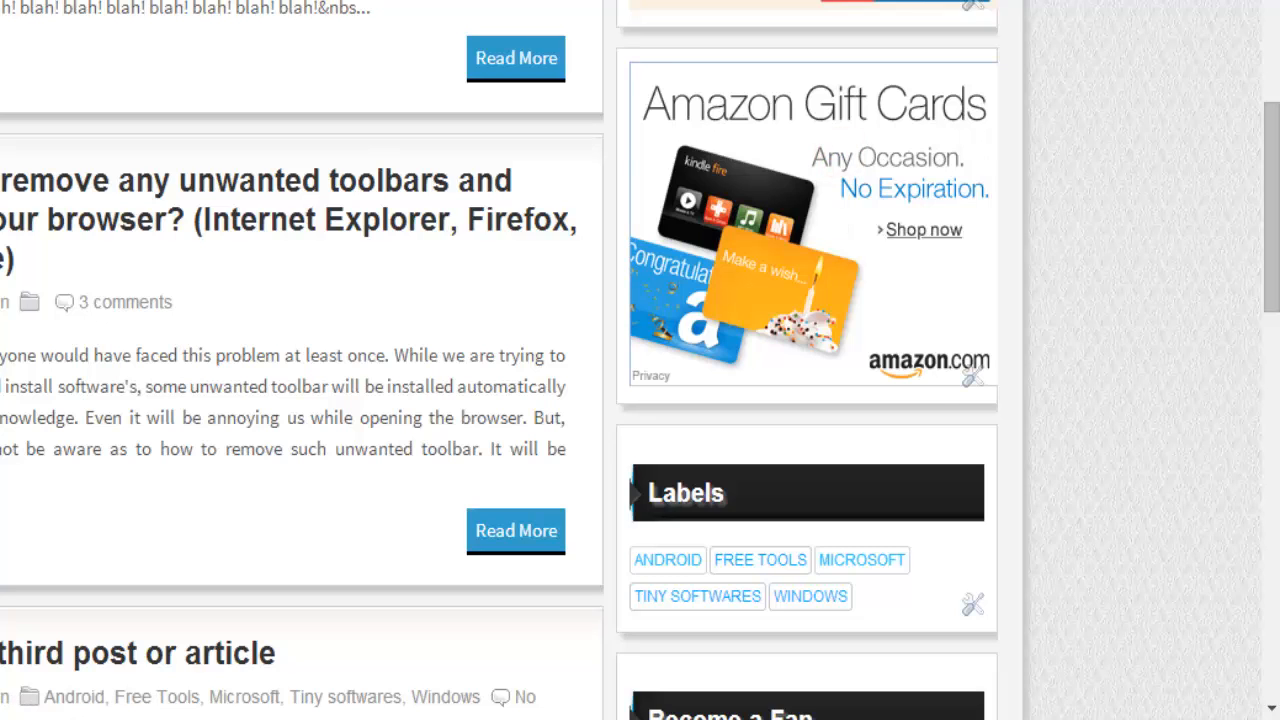
Step: Return to the Amazon Gift Cards store tab and reopen Site Stripe Options from the stripe's Settings
{"action": "left_click", "coordinate": [812, 224]}
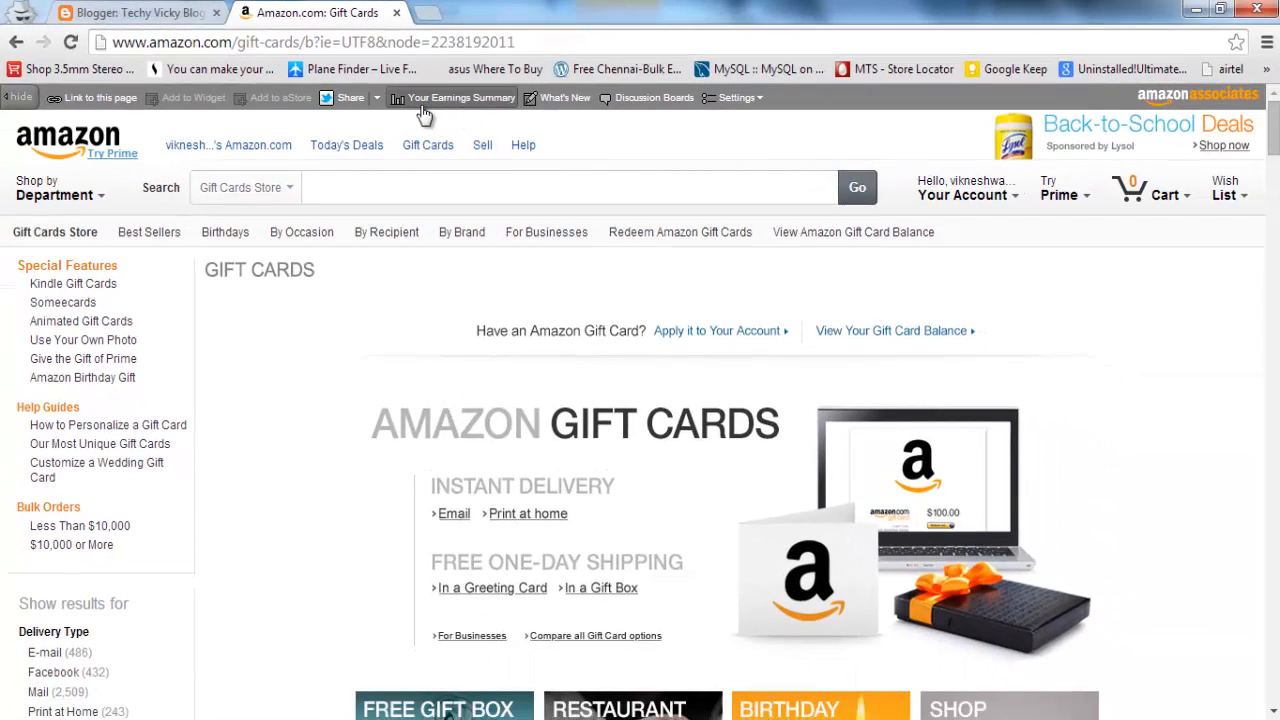
{"action": "mouse_move", "coordinate": [460, 110]}
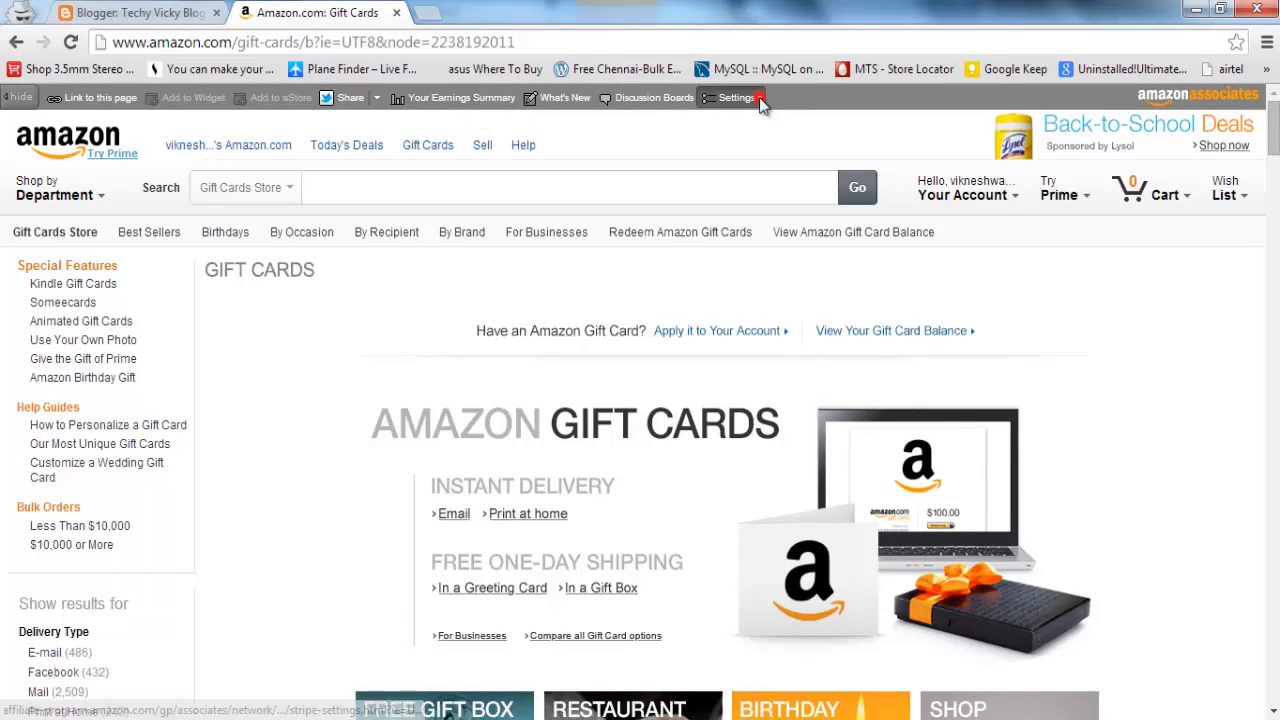
{"action": "mouse_move", "coordinate": [764, 124]}
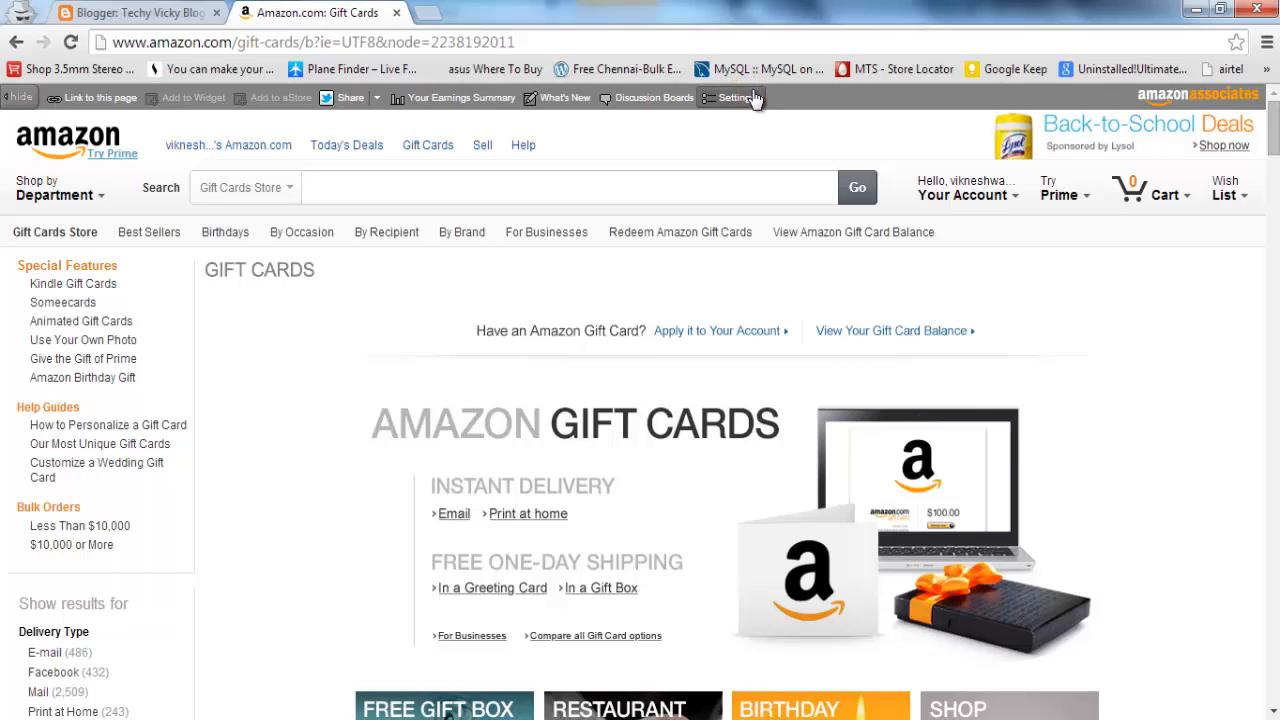
{"action": "left_click", "coordinate": [736, 98]}
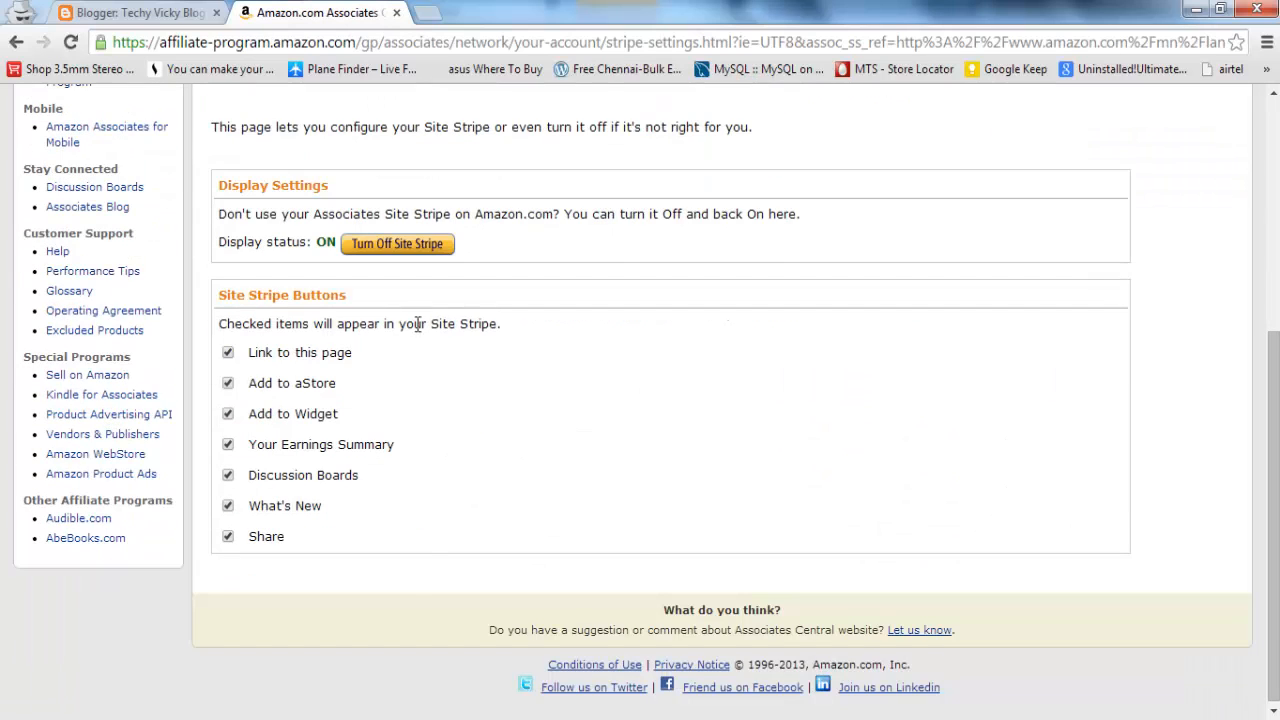
{"action": "scroll", "scroll_direction": "up", "scroll_amount": 3}
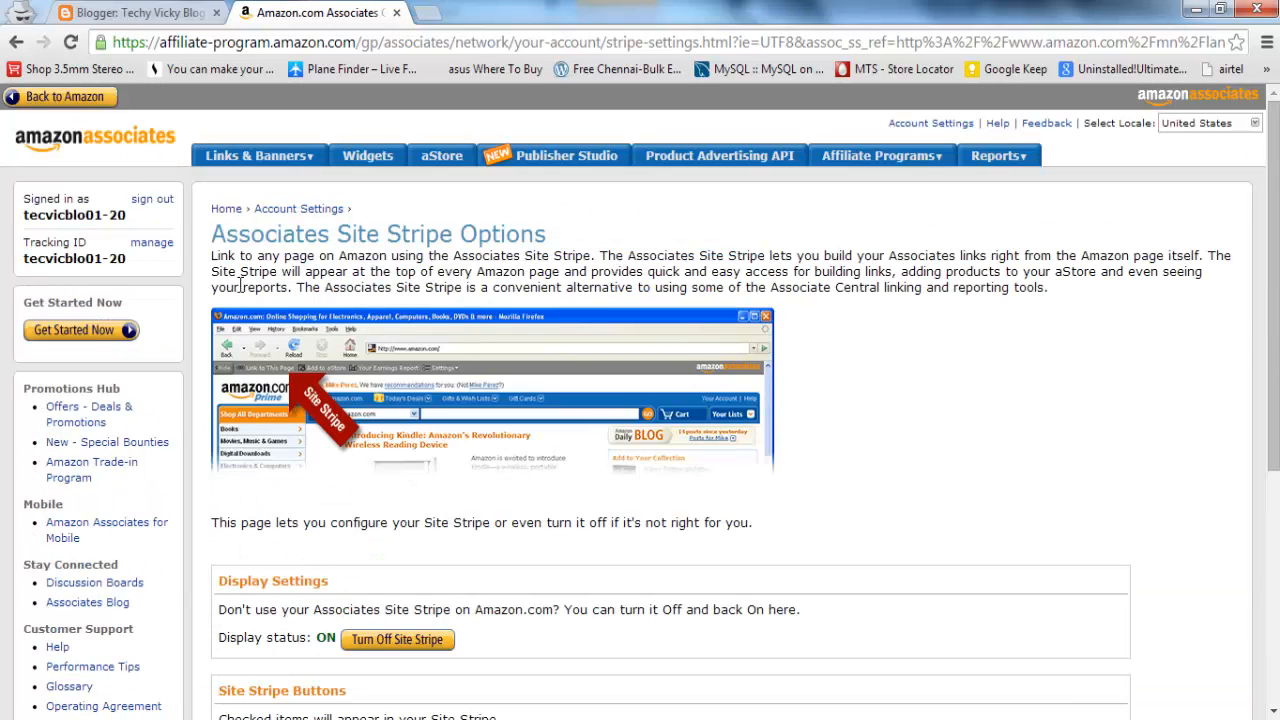
{"action": "mouse_move", "coordinate": [200, 250]}
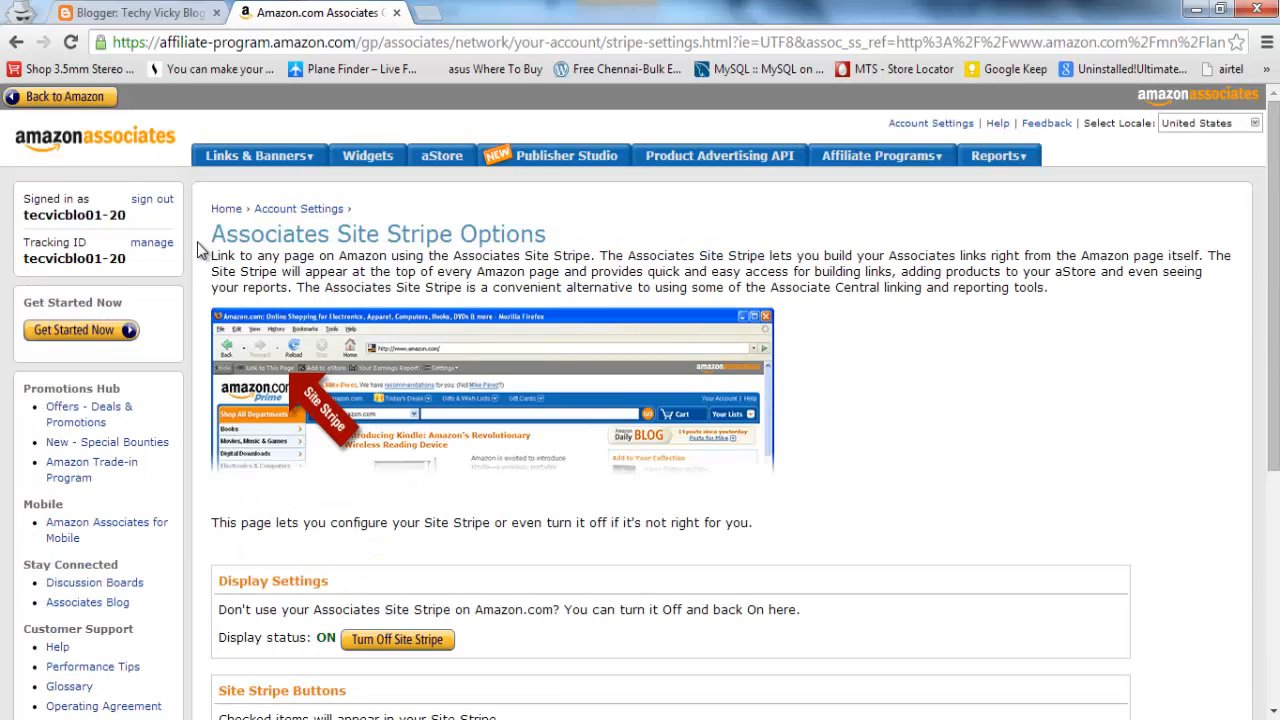
{"action": "scroll", "scroll_direction": "down", "scroll_amount": 3}
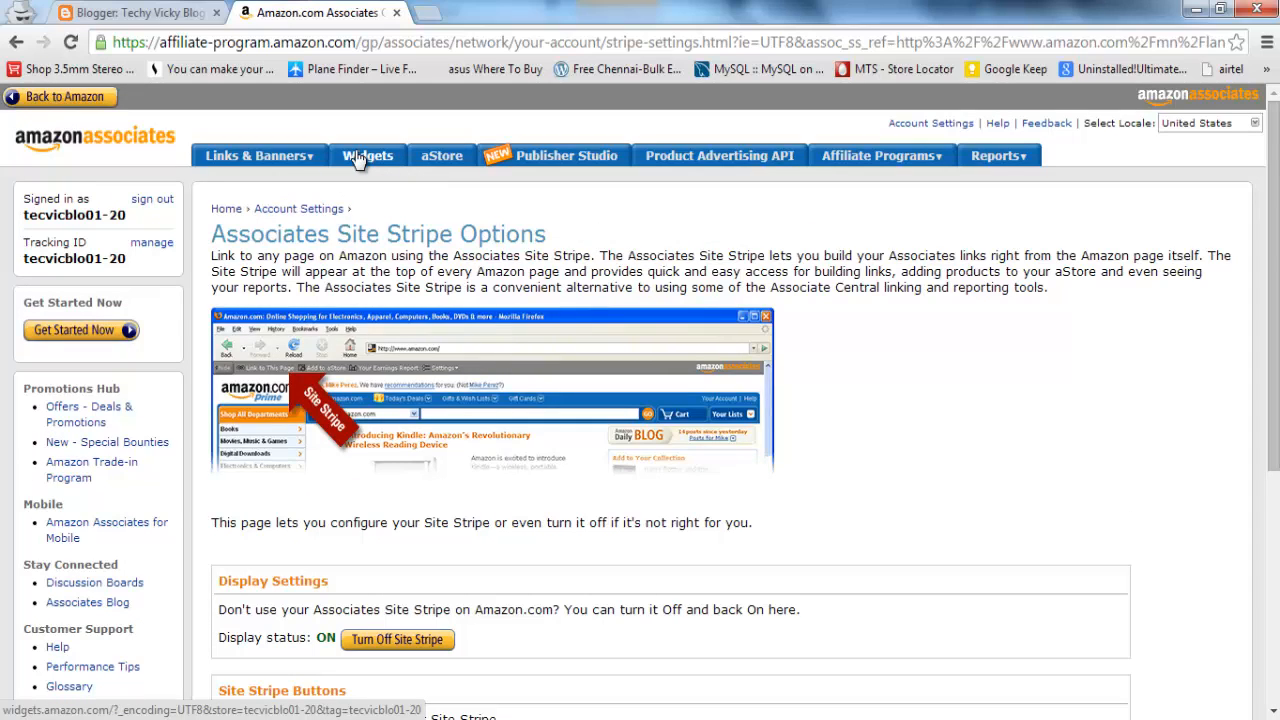
{"action": "mouse_move", "coordinate": [392, 170]}
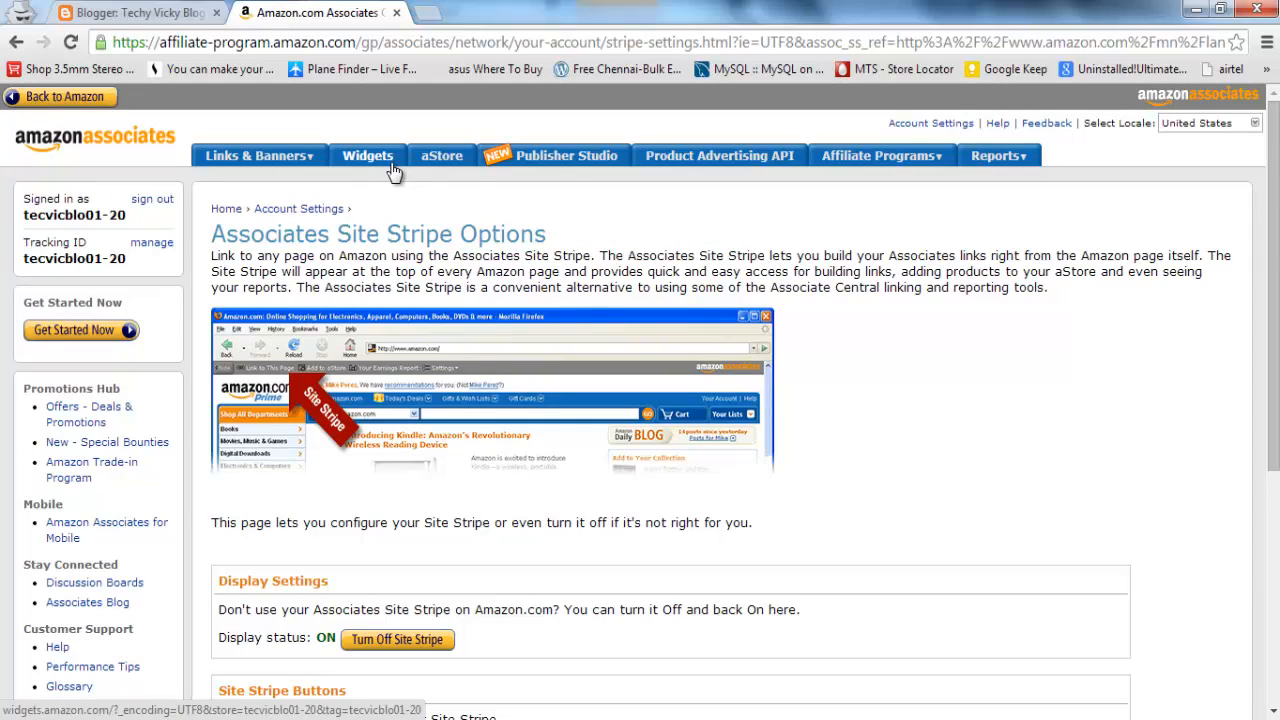
{"action": "mouse_move", "coordinate": [556, 176]}
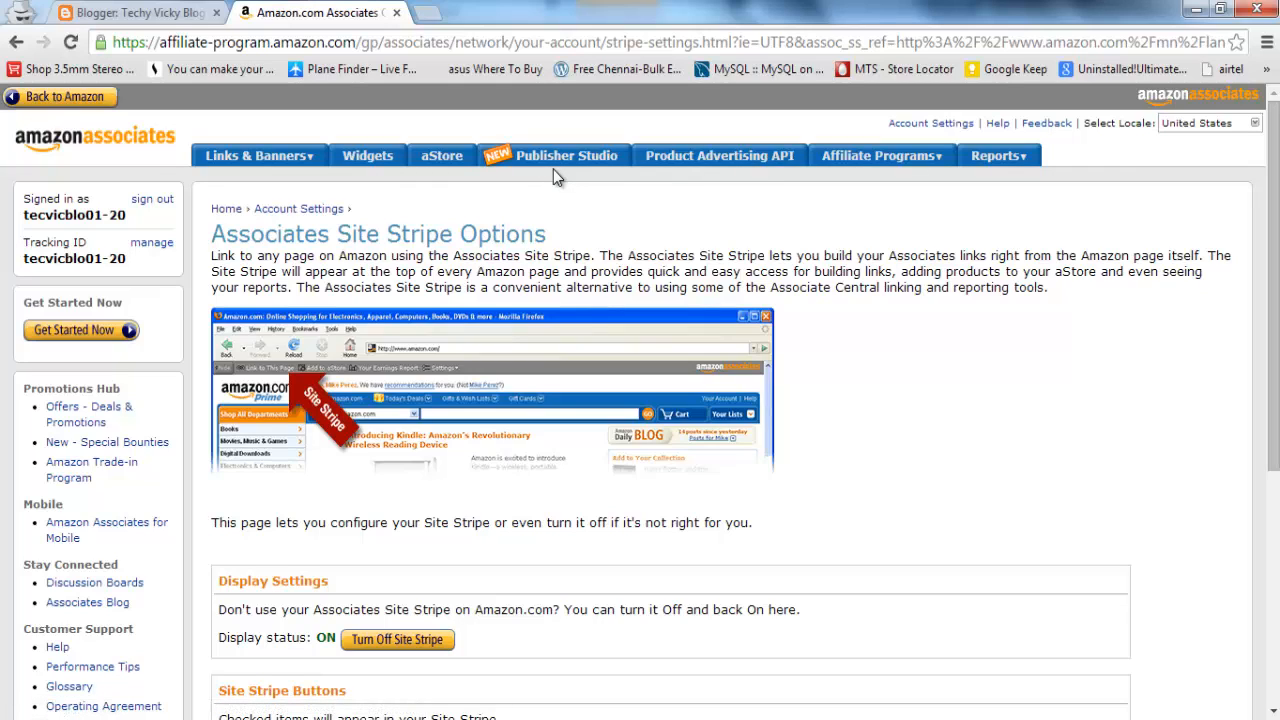